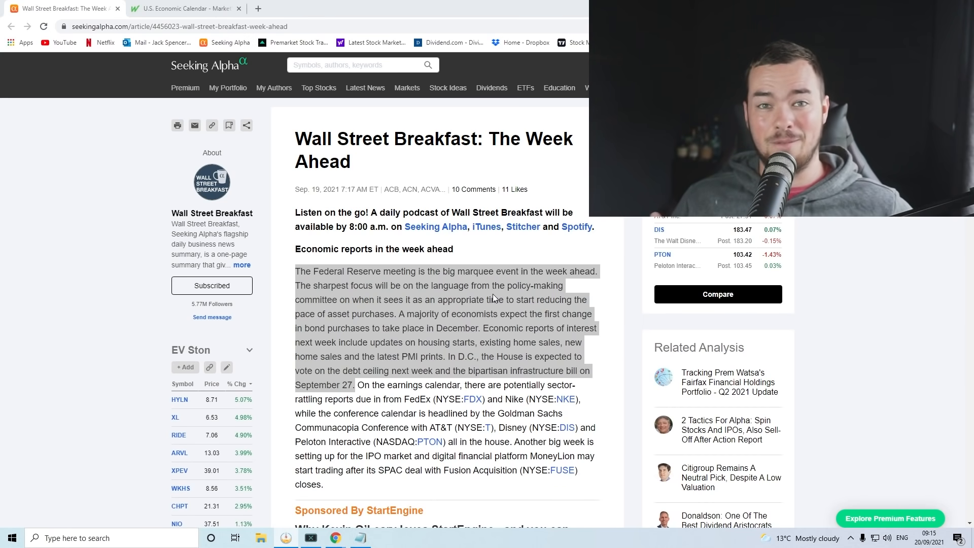
- Show MarketWatch's weekly U.S. Economic Calendar, including Wednesday's FOMC statement and Powell press conference
{"action": "left_click", "coordinate": [338, 263]}
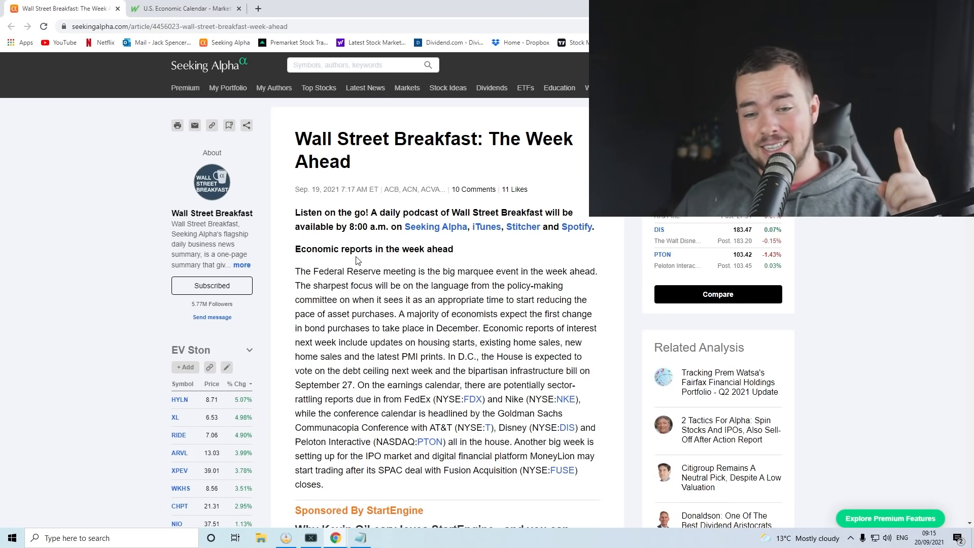
{"action": "mouse_move", "coordinate": [391, 260]}
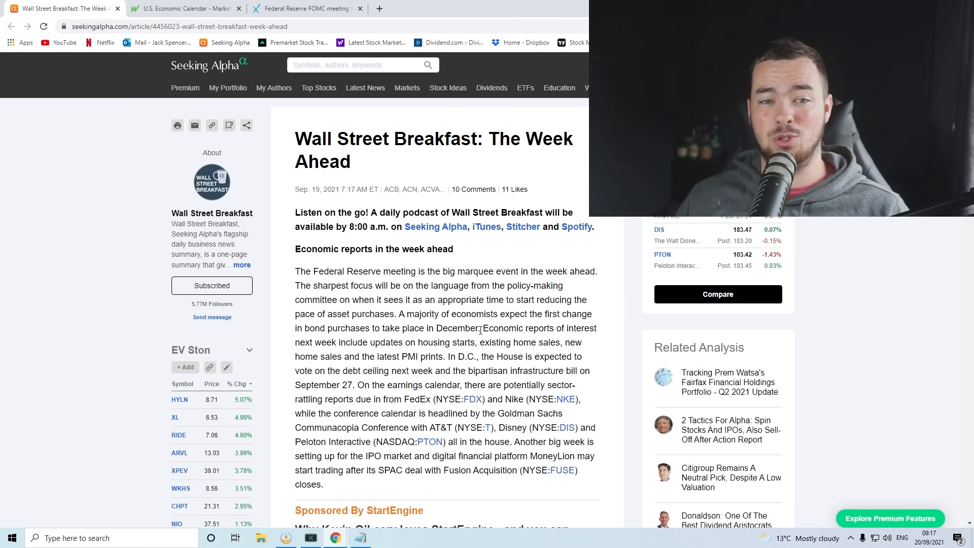
{"action": "left_click", "coordinate": [183, 8]}
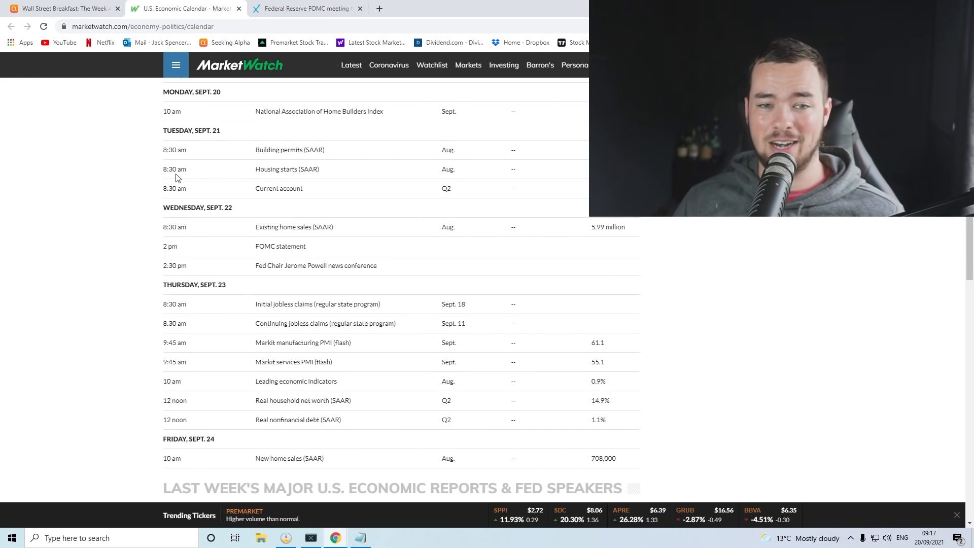
{"action": "mouse_move", "coordinate": [382, 216]}
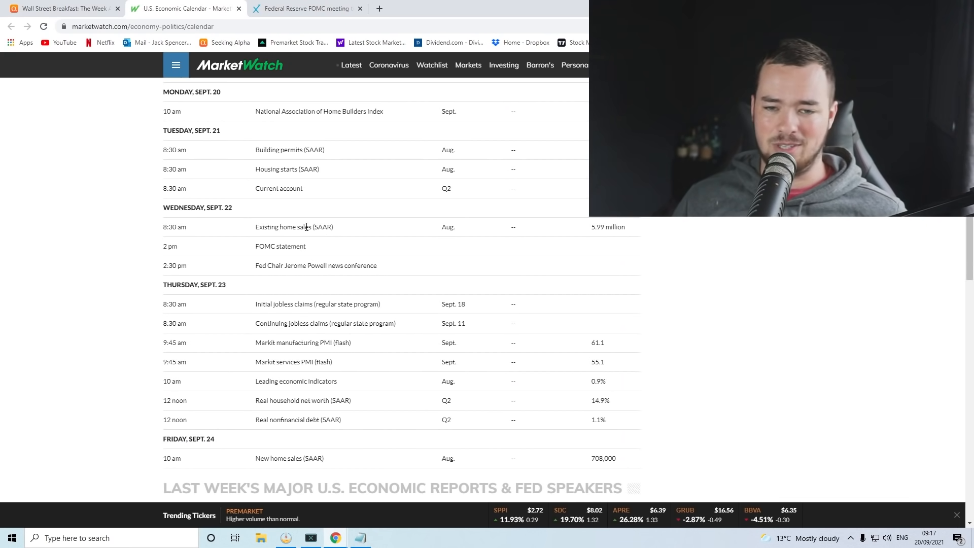
{"action": "double_click", "coordinate": [280, 246]}
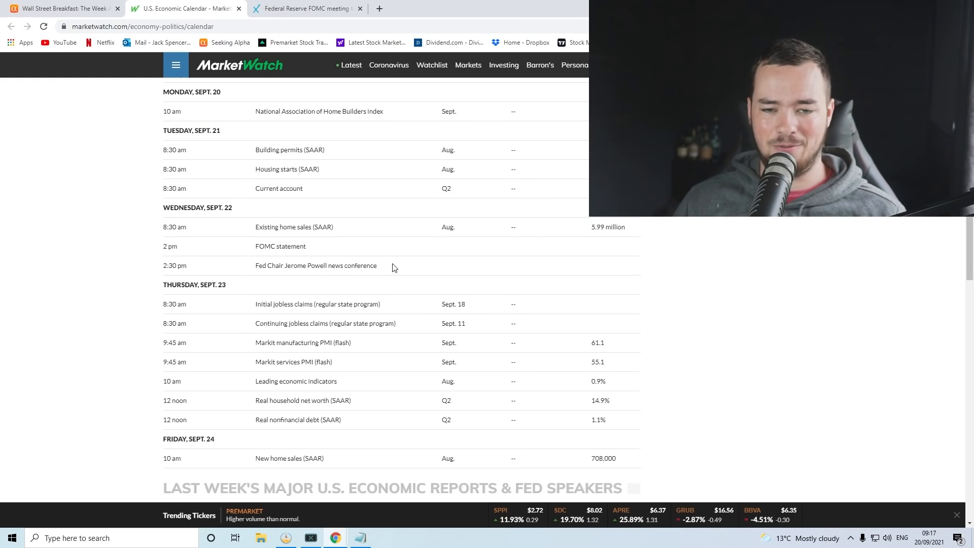
{"action": "mouse_move", "coordinate": [246, 234]}
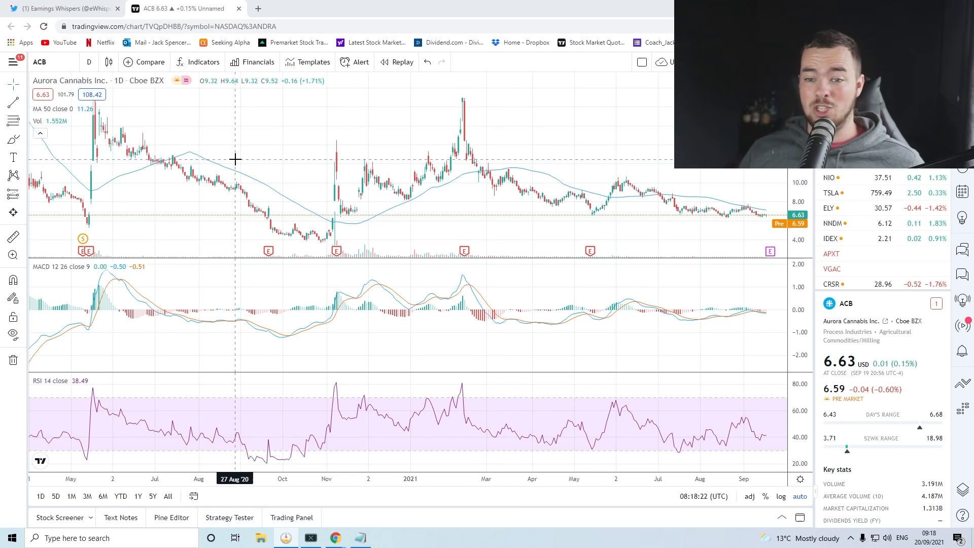
{"action": "mouse_move", "coordinate": [449, 208]}
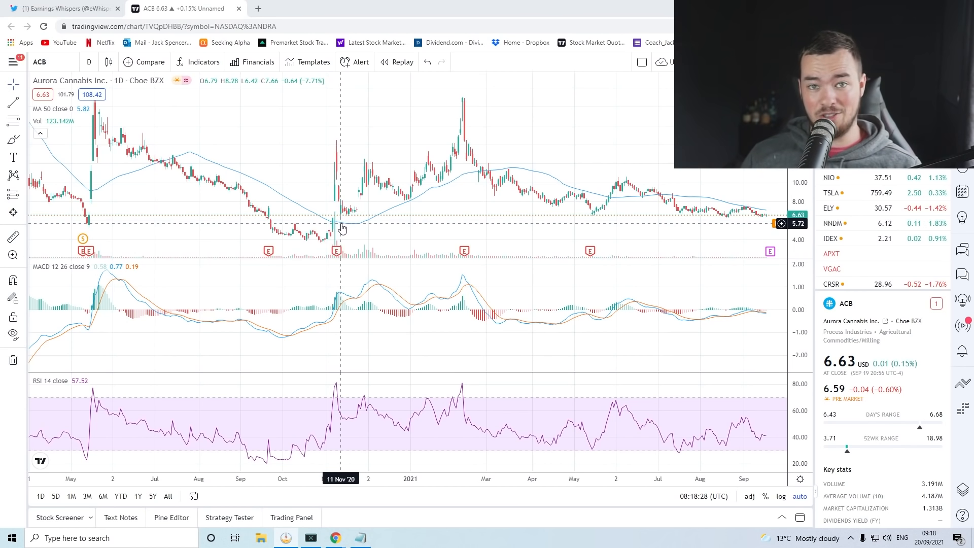
- Check the Earnings Whispers anticipated-earnings tweet, review the ACB daily chart, then look up ACB's quote
{"action": "left_click", "coordinate": [62, 9]}
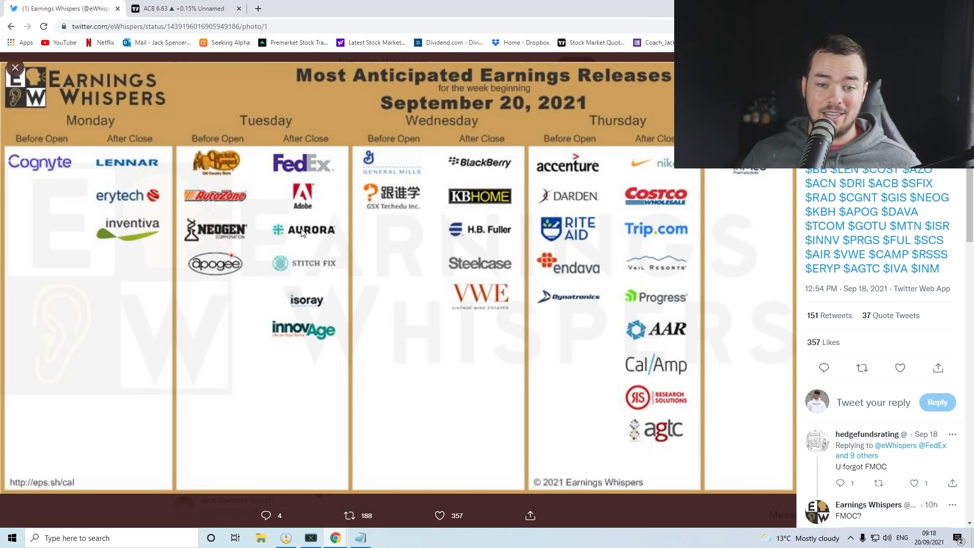
{"action": "left_click", "coordinate": [180, 8]}
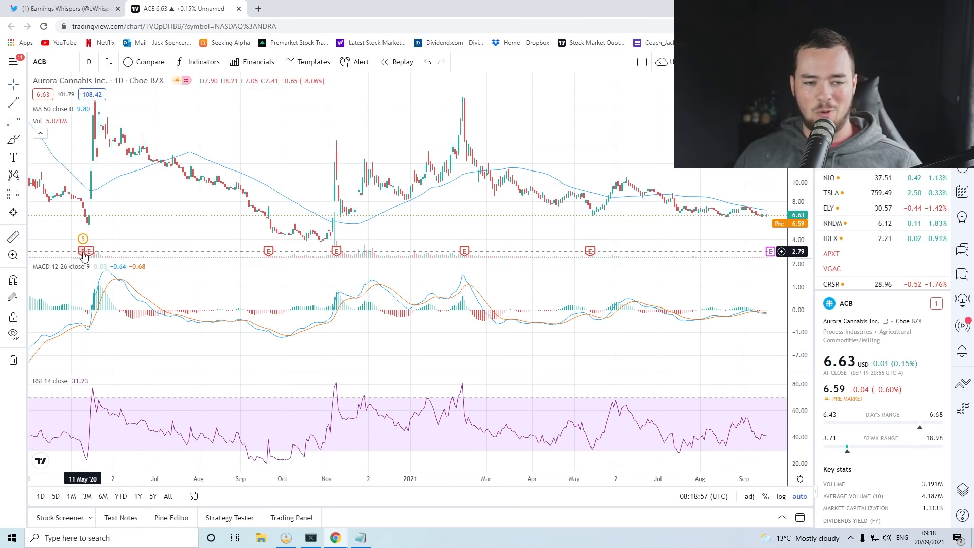
{"action": "mouse_move", "coordinate": [94, 227]}
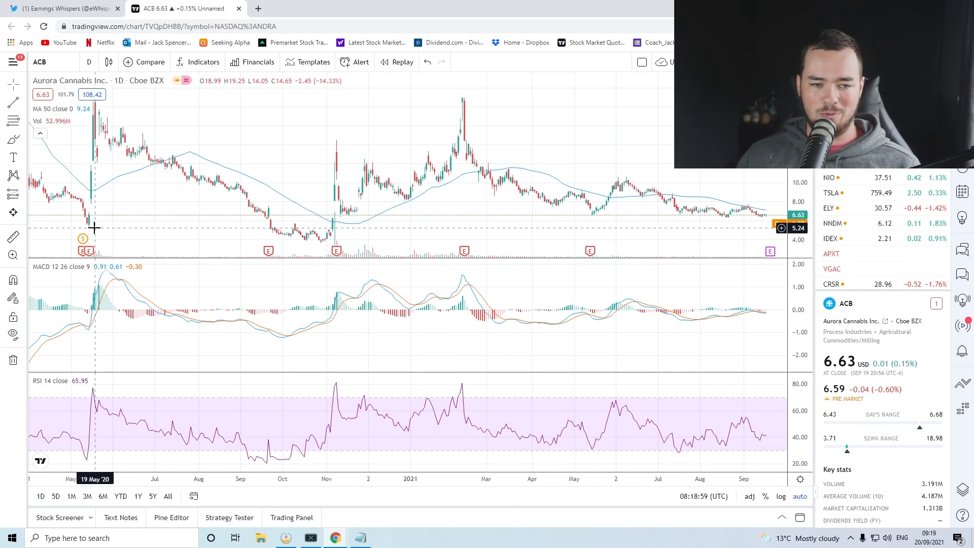
{"action": "mouse_move", "coordinate": [126, 100]}
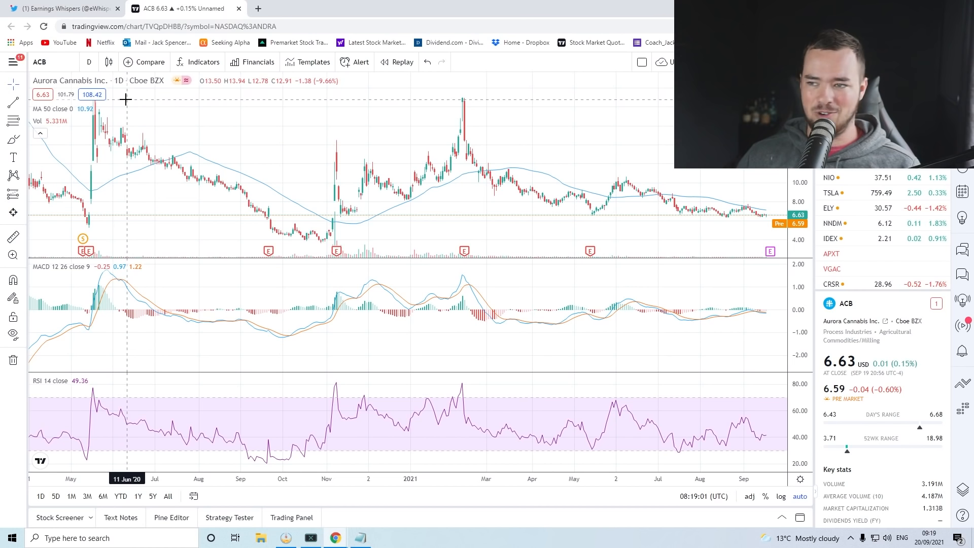
{"action": "mouse_move", "coordinate": [125, 149]}
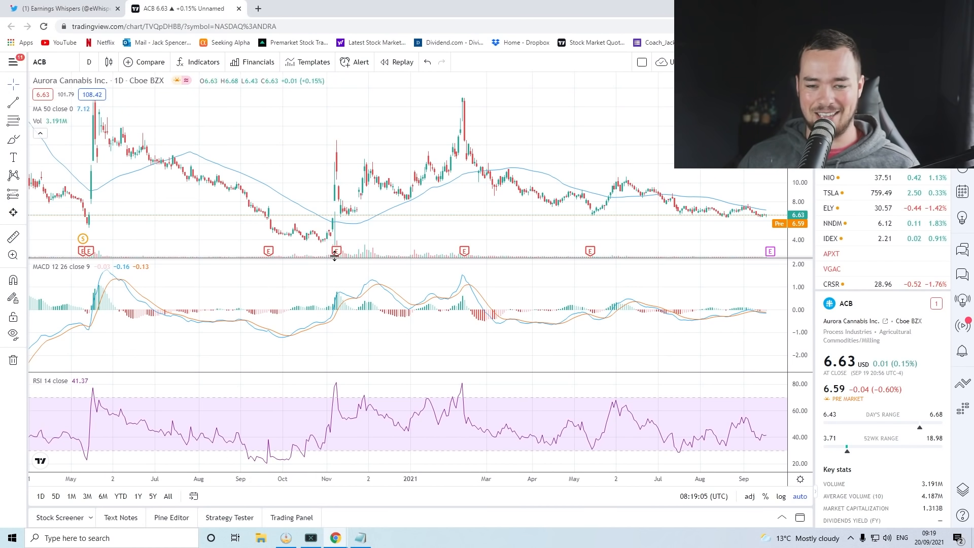
{"action": "mouse_move", "coordinate": [331, 243]}
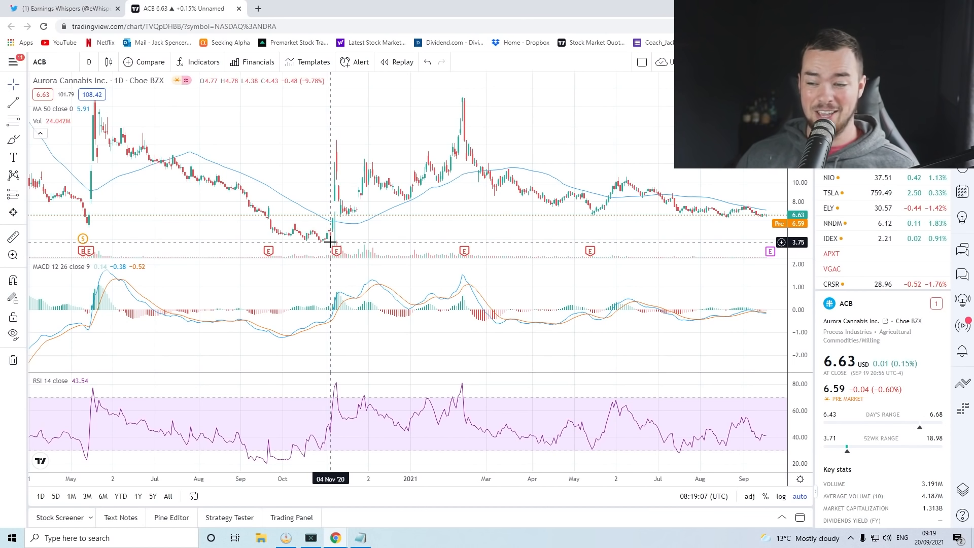
{"action": "mouse_move", "coordinate": [331, 141]}
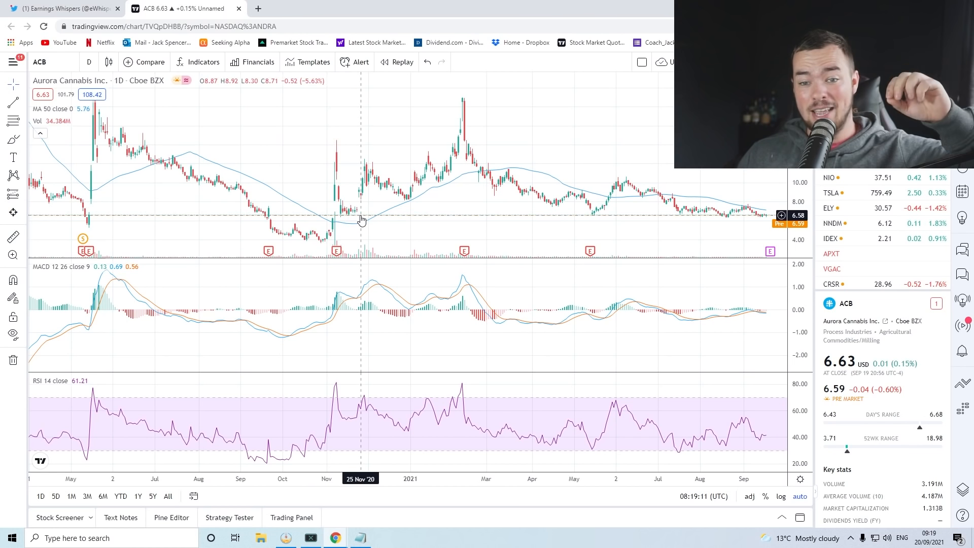
{"action": "mouse_move", "coordinate": [464, 255]}
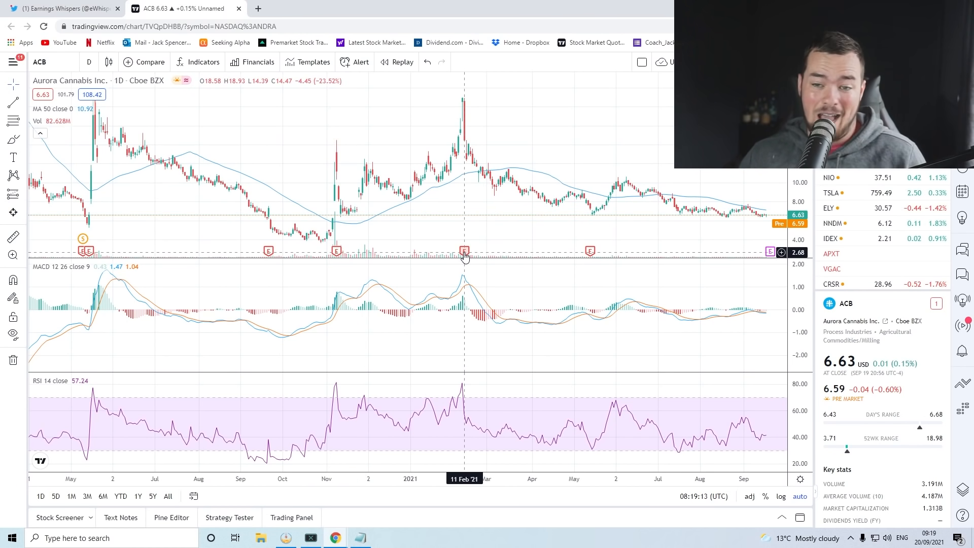
{"action": "mouse_move", "coordinate": [463, 102]}
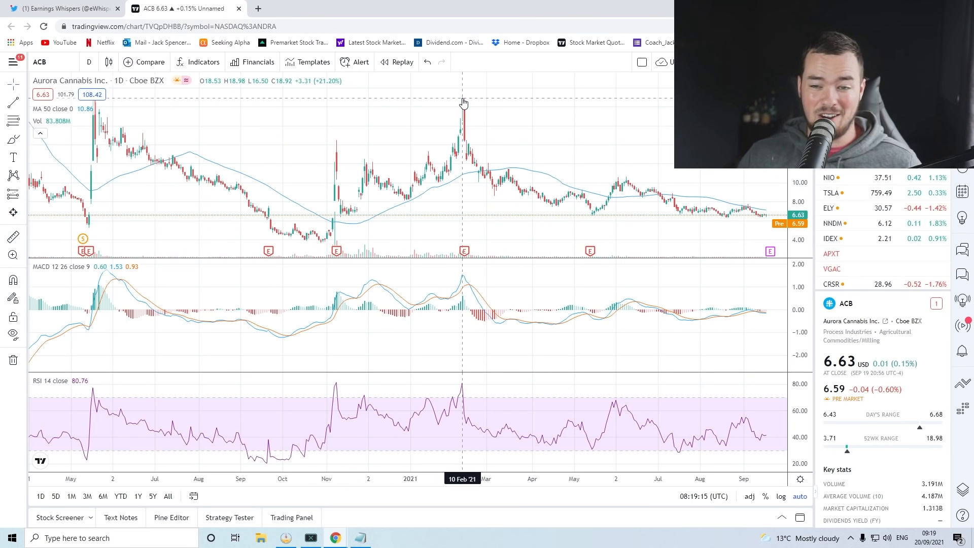
{"action": "mouse_move", "coordinate": [509, 189]}
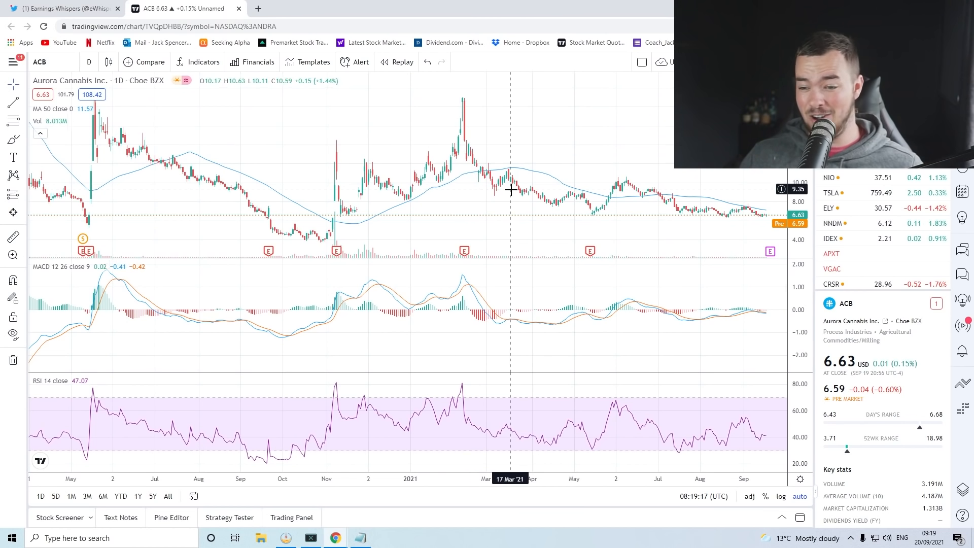
{"action": "mouse_move", "coordinate": [610, 202]}
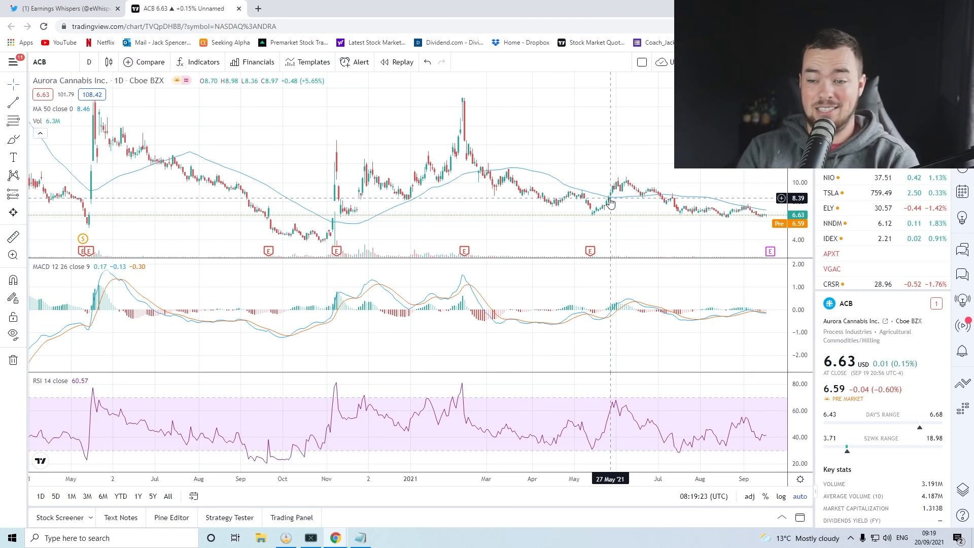
{"action": "mouse_move", "coordinate": [589, 251]}
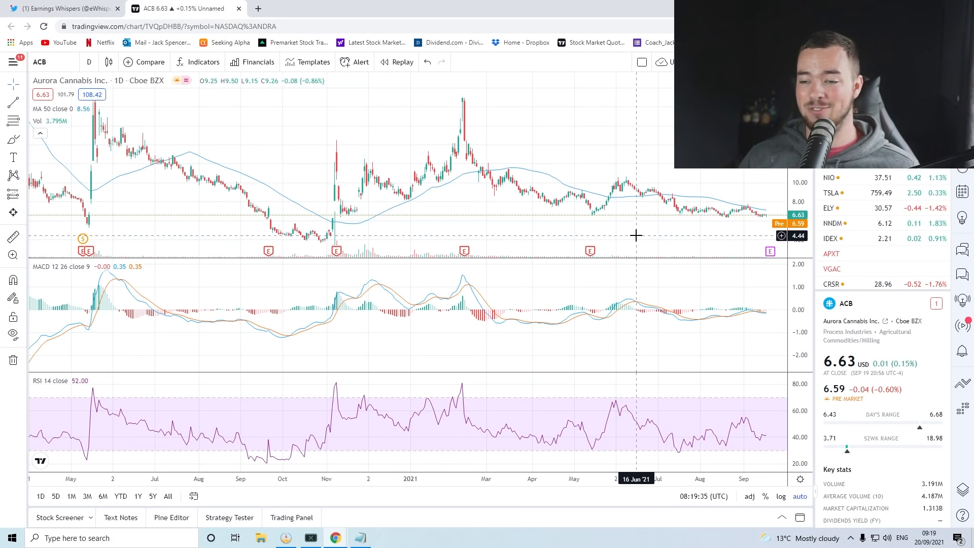
{"action": "mouse_move", "coordinate": [770, 252]}
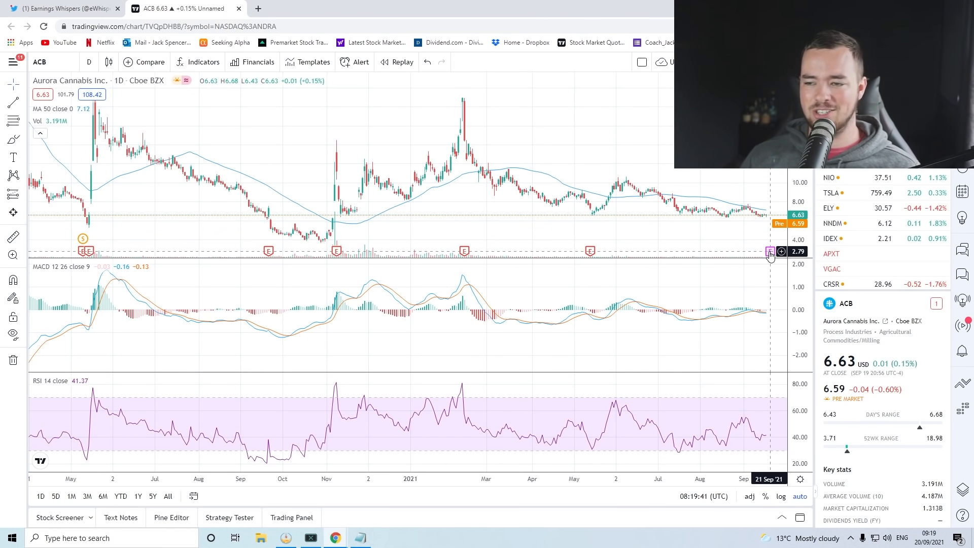
{"action": "left_click", "coordinate": [258, 8]}
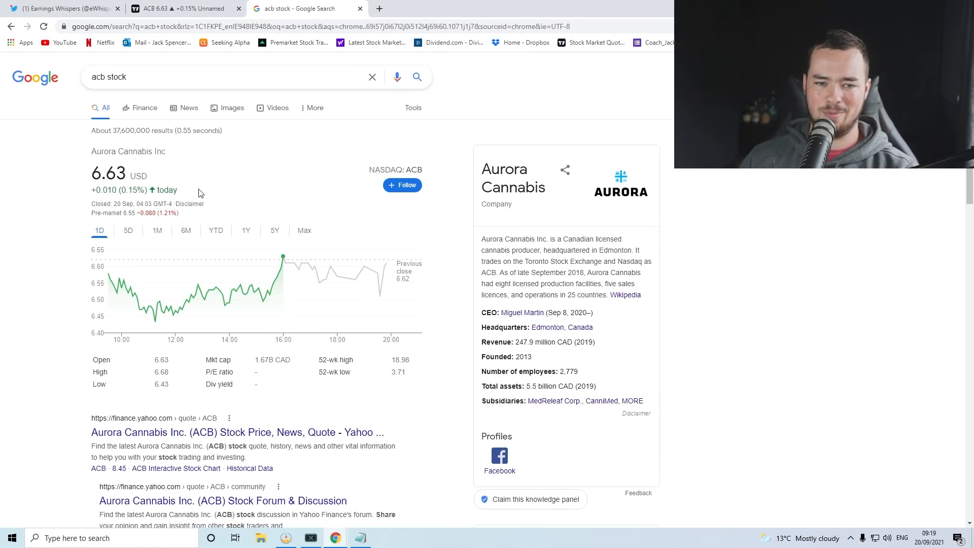
{"action": "mouse_move", "coordinate": [206, 235]}
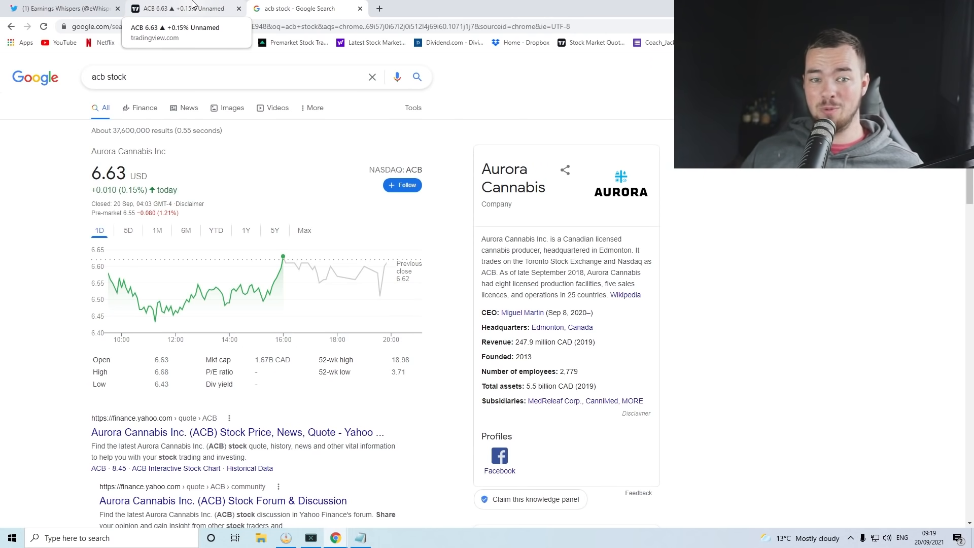
- Return from the 6.63 USD Aurora Cannabis quote to the ACB TradingView chart
{"action": "left_click", "coordinate": [180, 8]}
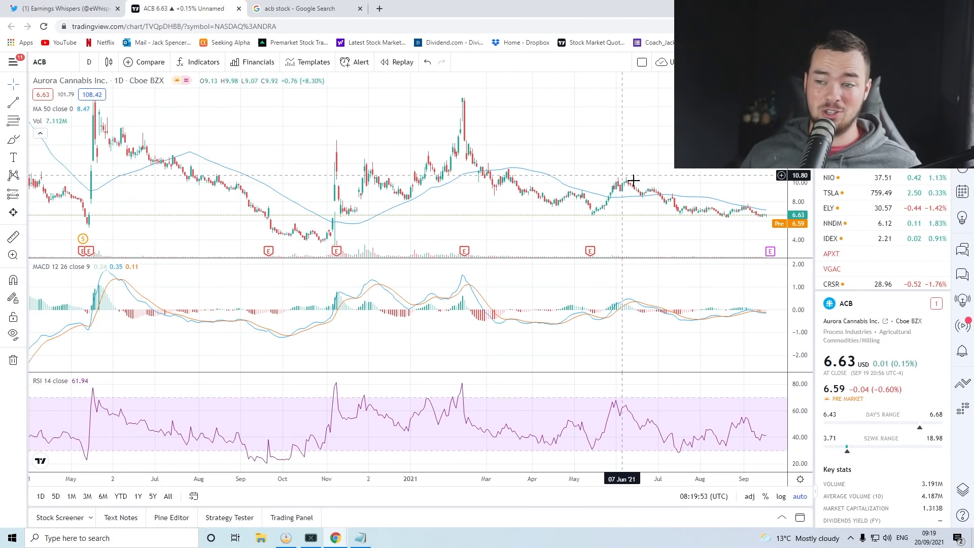
{"action": "mouse_move", "coordinate": [693, 202]}
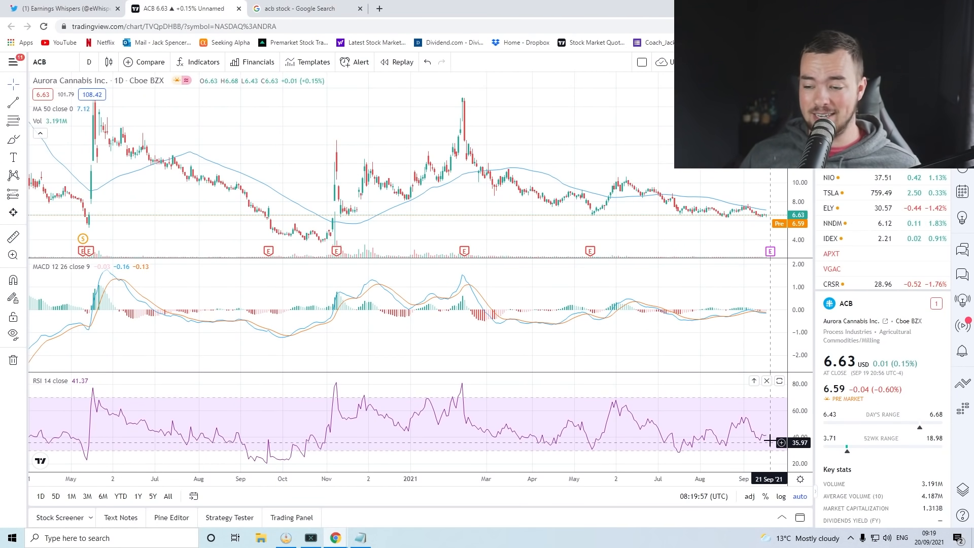
{"action": "mouse_move", "coordinate": [767, 366]}
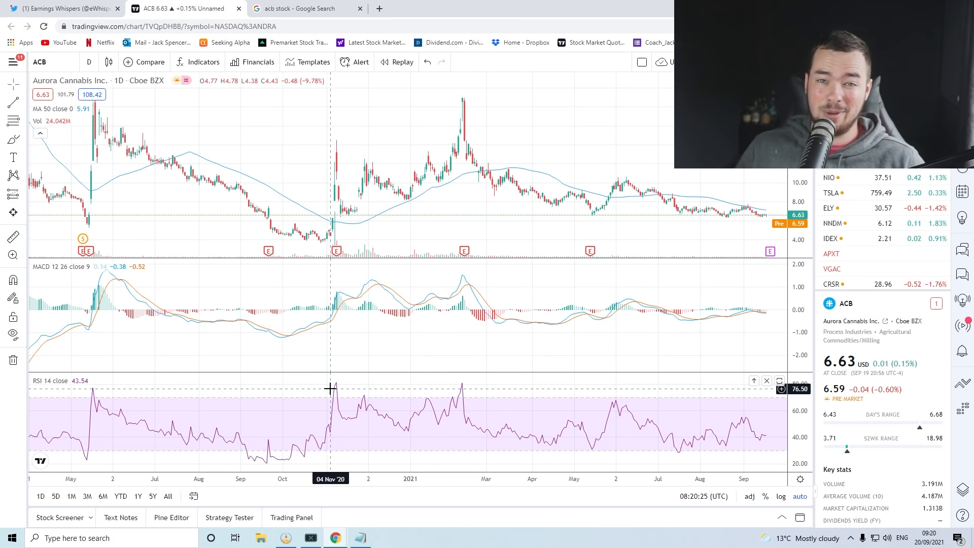
{"action": "mouse_move", "coordinate": [616, 309]}
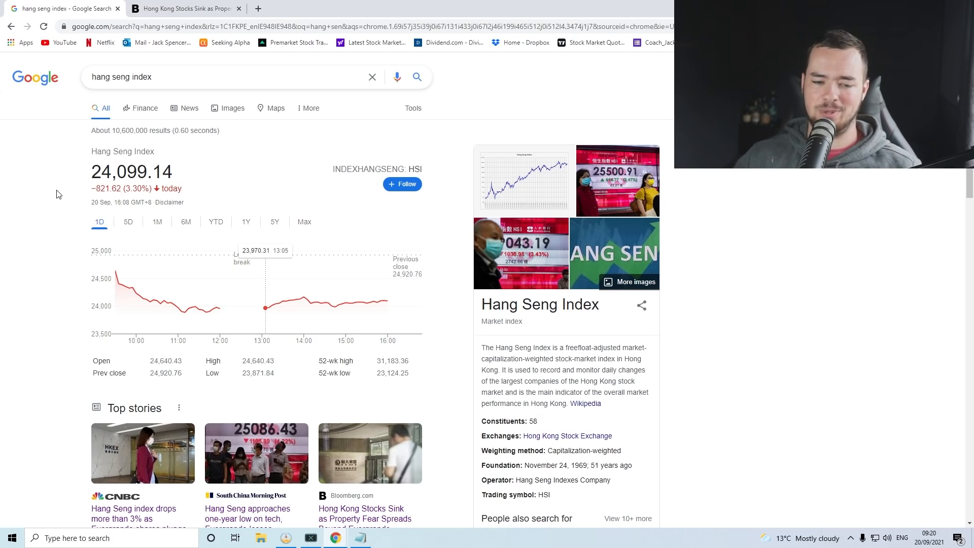
{"action": "mouse_move", "coordinate": [220, 308]}
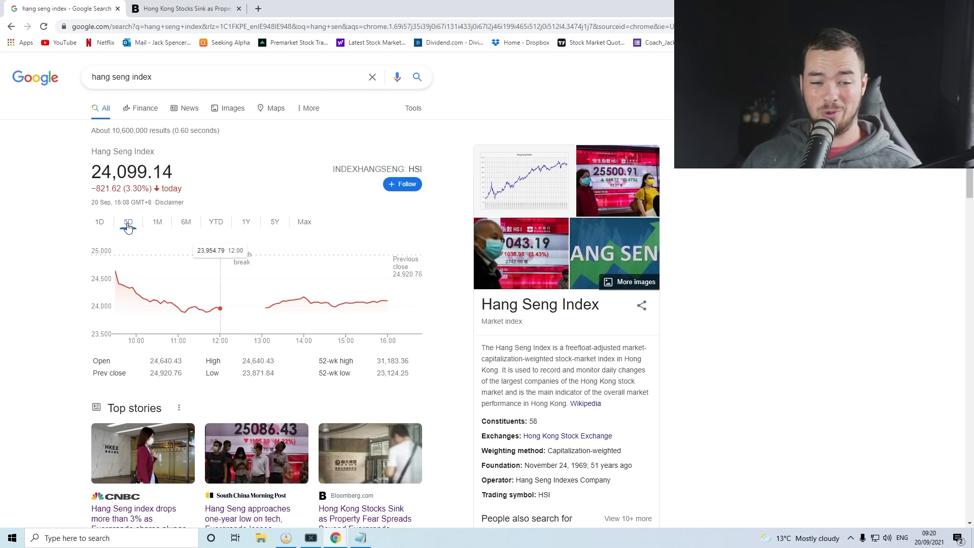
- Chart the Hang Seng over one month and six months (down 16.58%), then open Bloomberg's article
{"action": "left_click", "coordinate": [157, 221]}
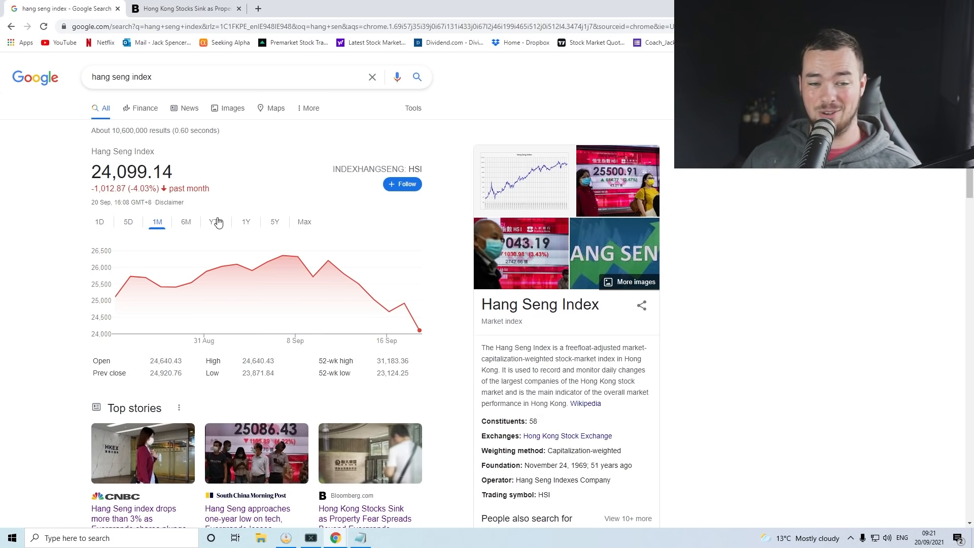
{"action": "left_click", "coordinate": [186, 221]}
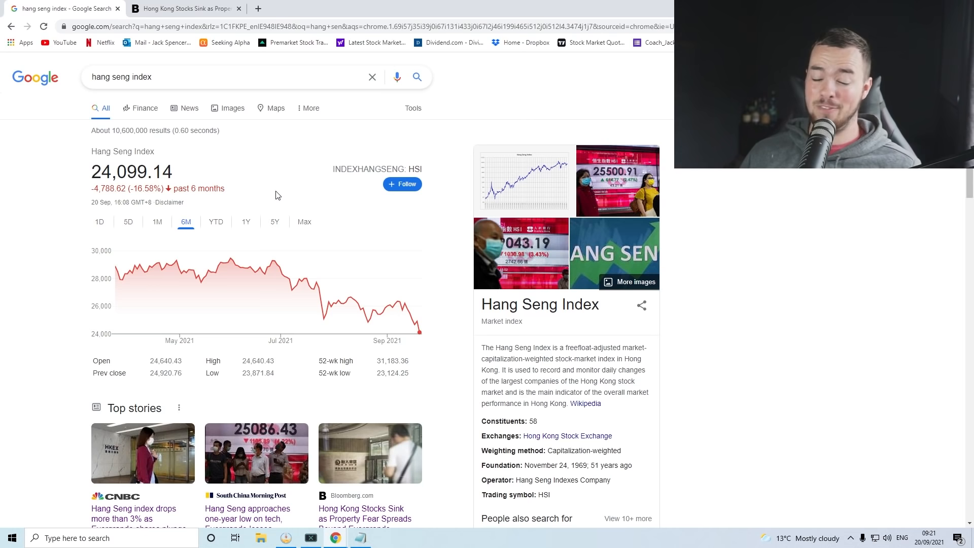
{"action": "mouse_move", "coordinate": [276, 261]}
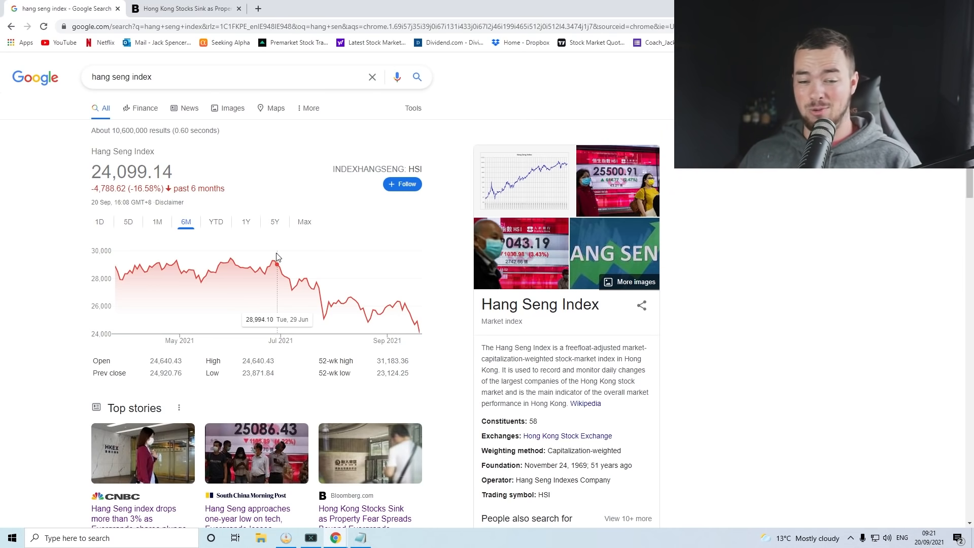
{"action": "mouse_move", "coordinate": [277, 258]}
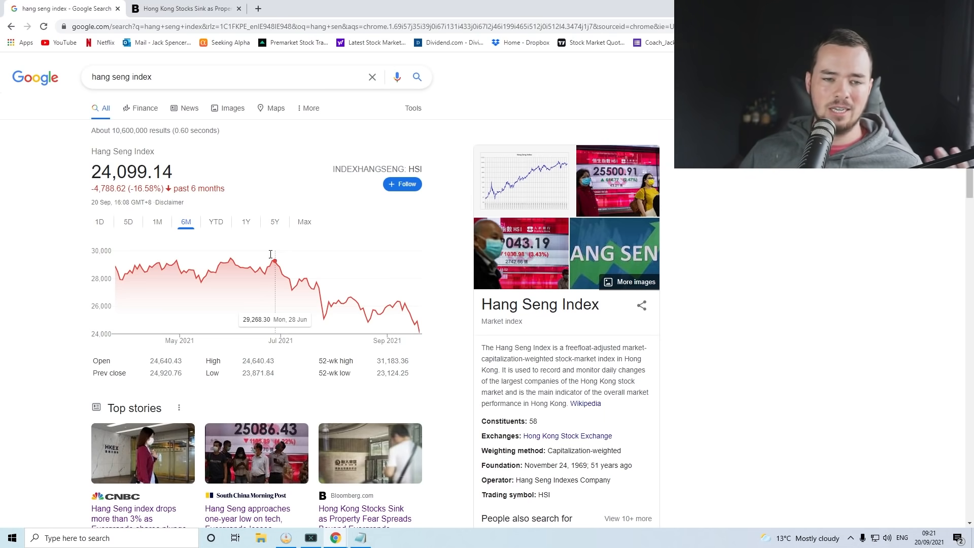
{"action": "mouse_move", "coordinate": [233, 258]}
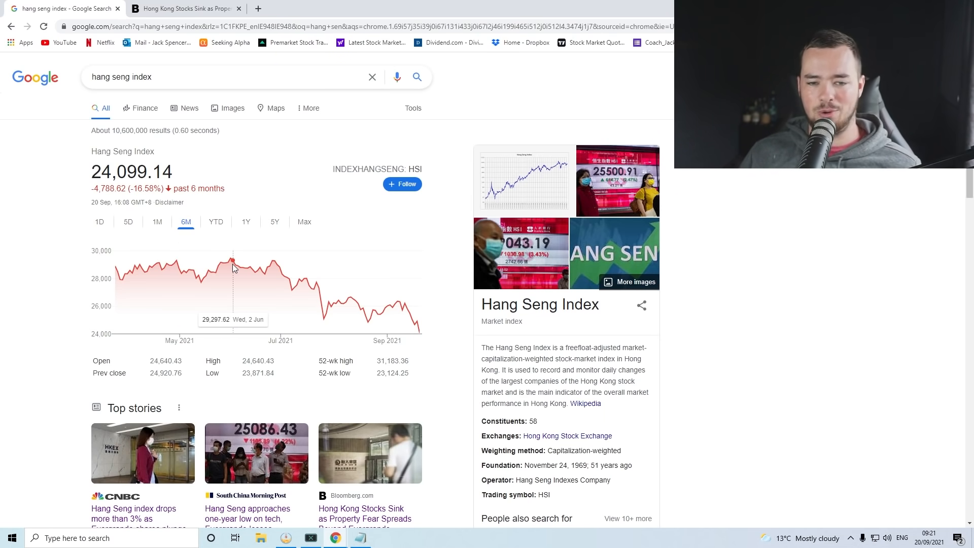
{"action": "mouse_move", "coordinate": [319, 293]}
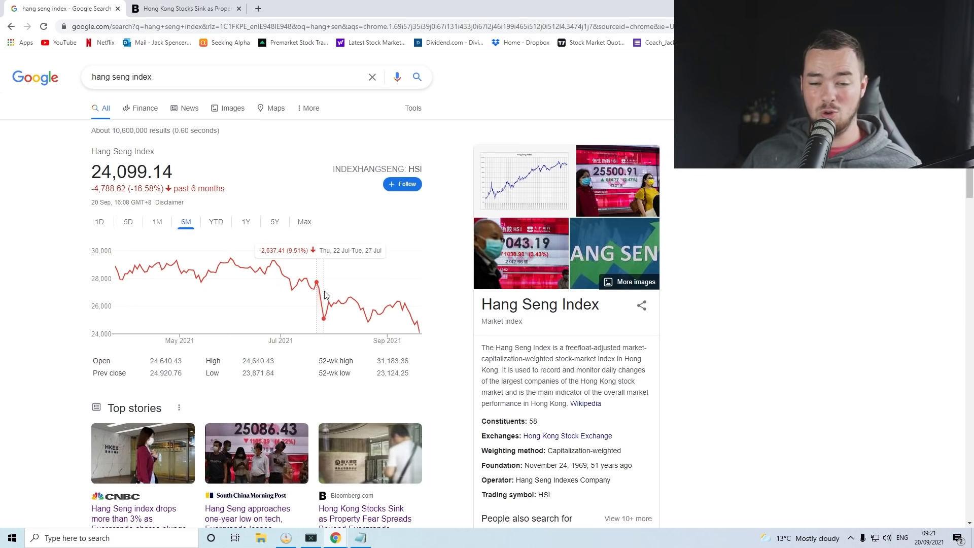
{"action": "mouse_move", "coordinate": [336, 304]}
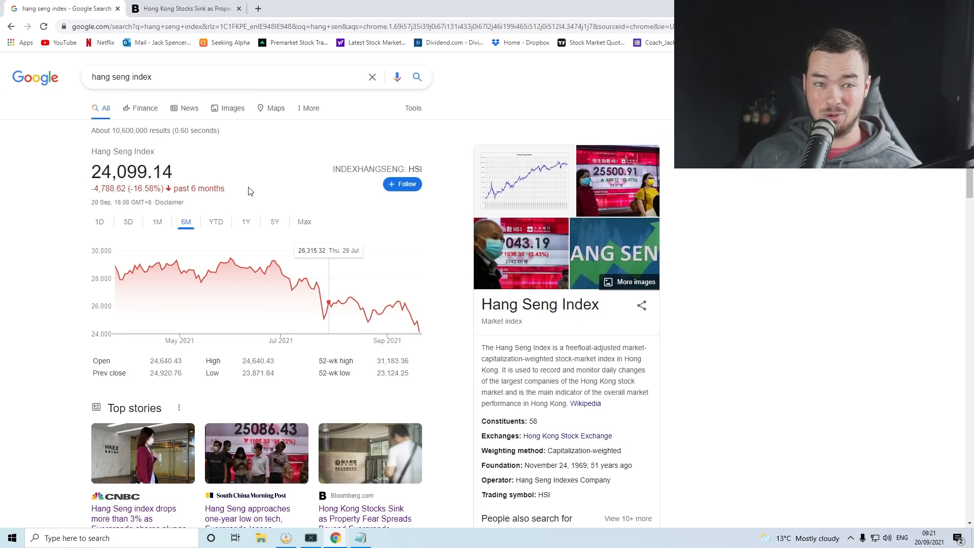
{"action": "left_click", "coordinate": [183, 8]}
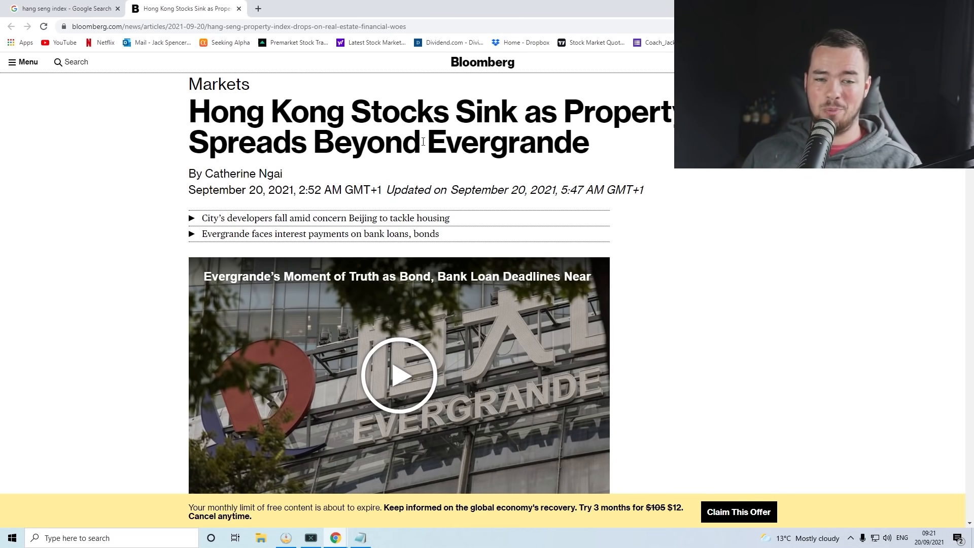
{"action": "mouse_move", "coordinate": [602, 163]}
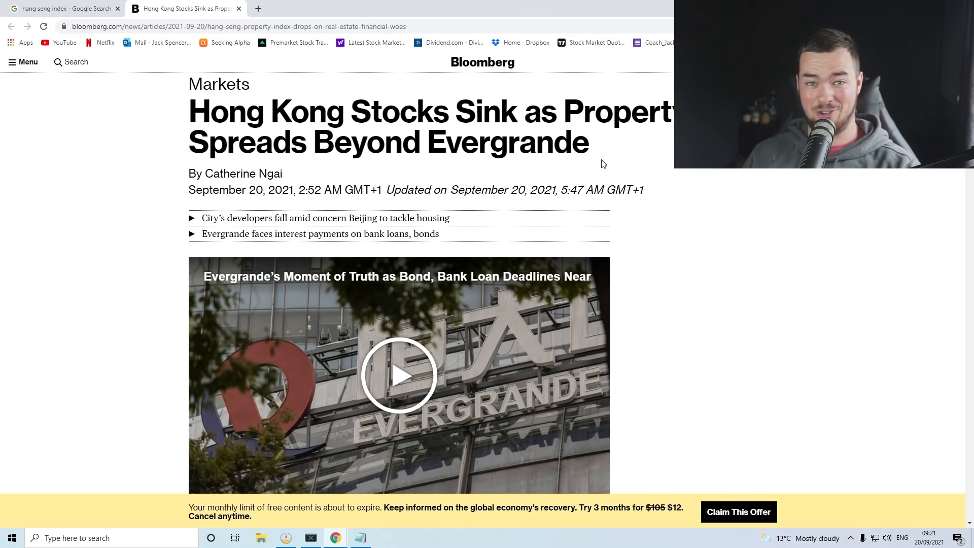
- Read Bloomberg's Hong Kong selloff article, then view the Hang Seng's 1-day and 1-month charts
{"action": "scroll", "scroll_direction": "down", "scroll_amount": 3}
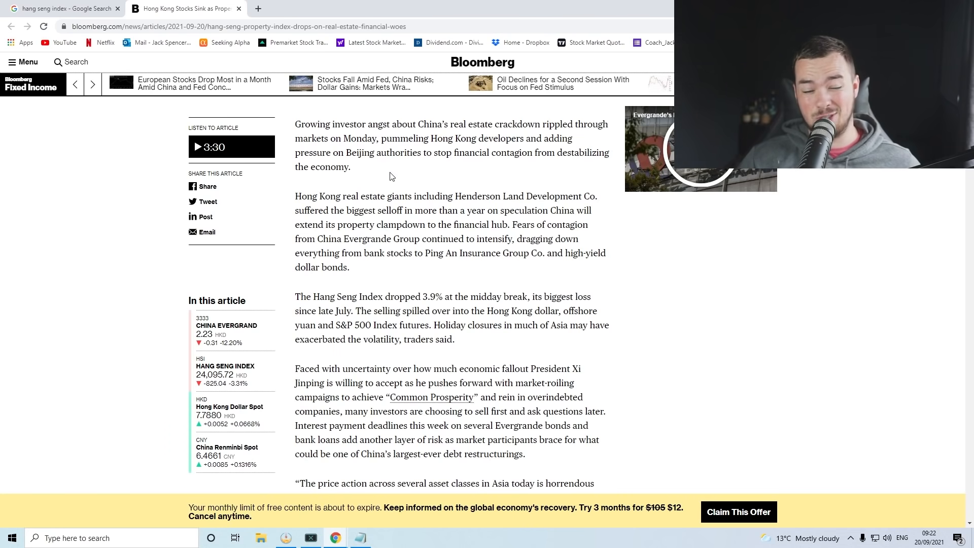
{"action": "left_click", "coordinate": [62, 8]}
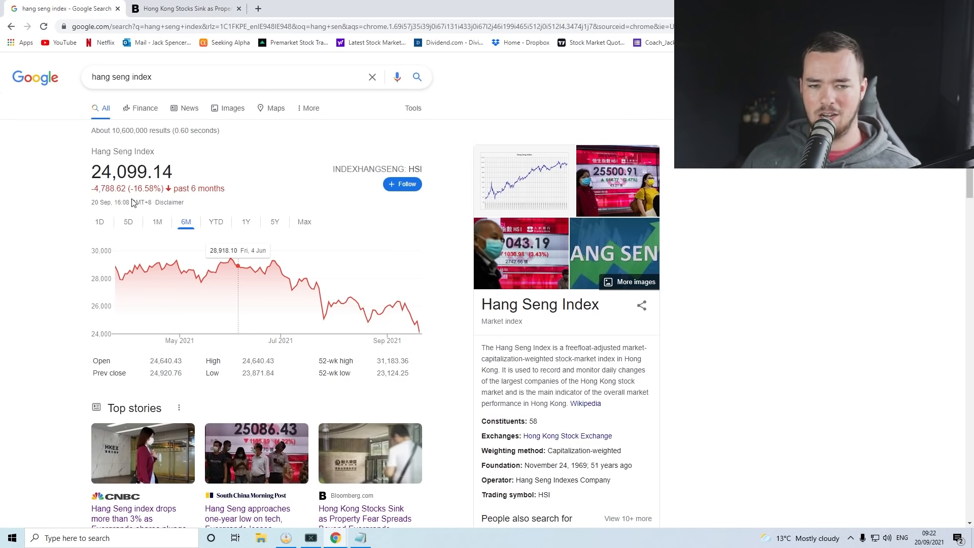
{"action": "left_click", "coordinate": [99, 222]}
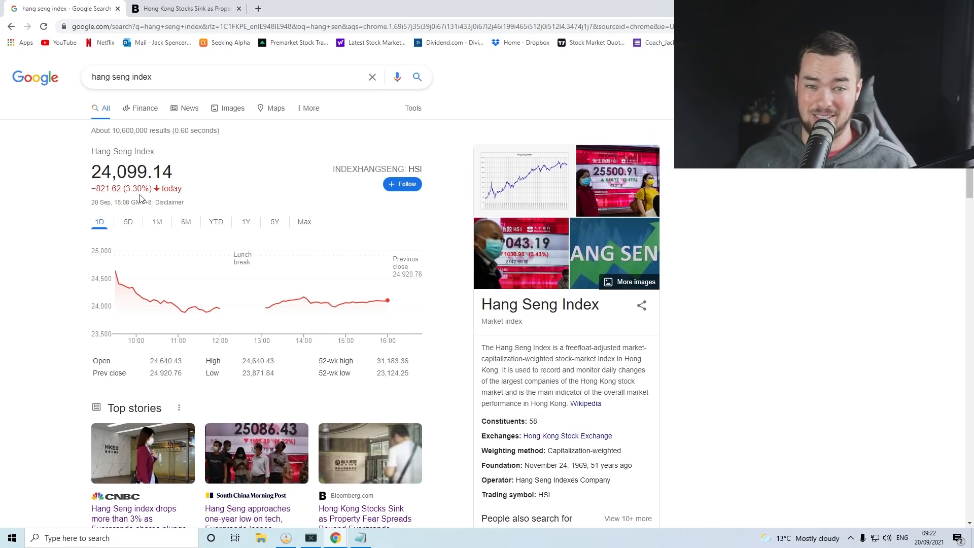
{"action": "left_click", "coordinate": [157, 222]}
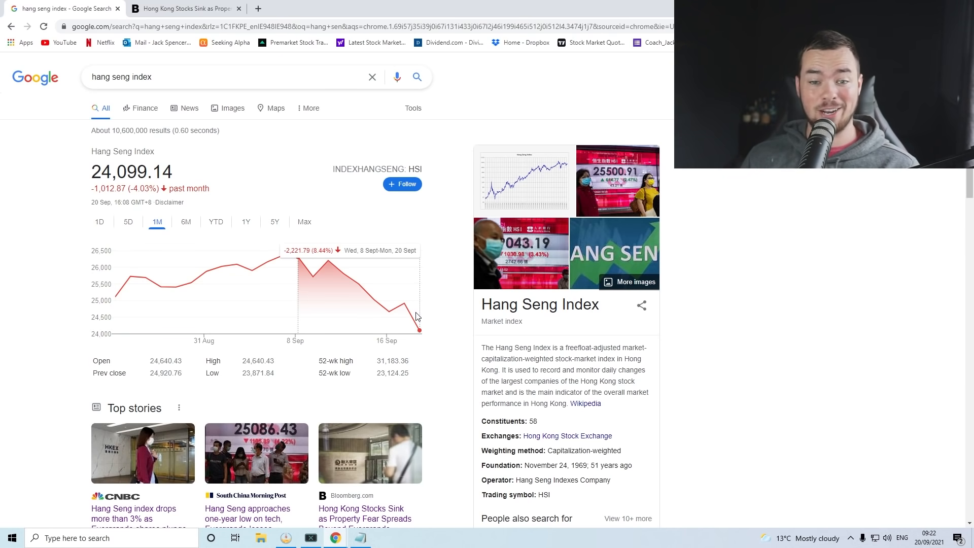
{"action": "mouse_move", "coordinate": [275, 281]}
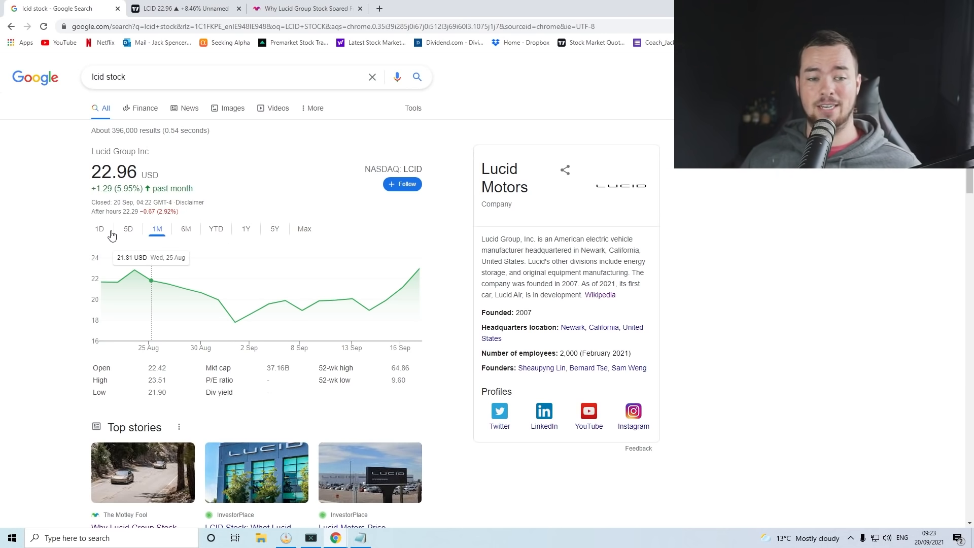
- Show Lucid Group's intraday chart at 22.96 USD, up 8.46% today
{"action": "left_click", "coordinate": [99, 229]}
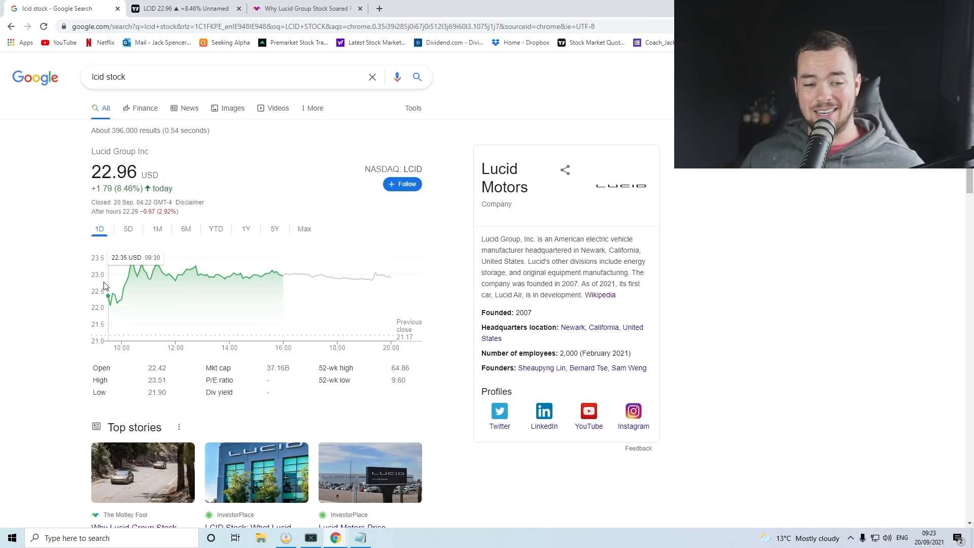
{"action": "mouse_move", "coordinate": [298, 274]}
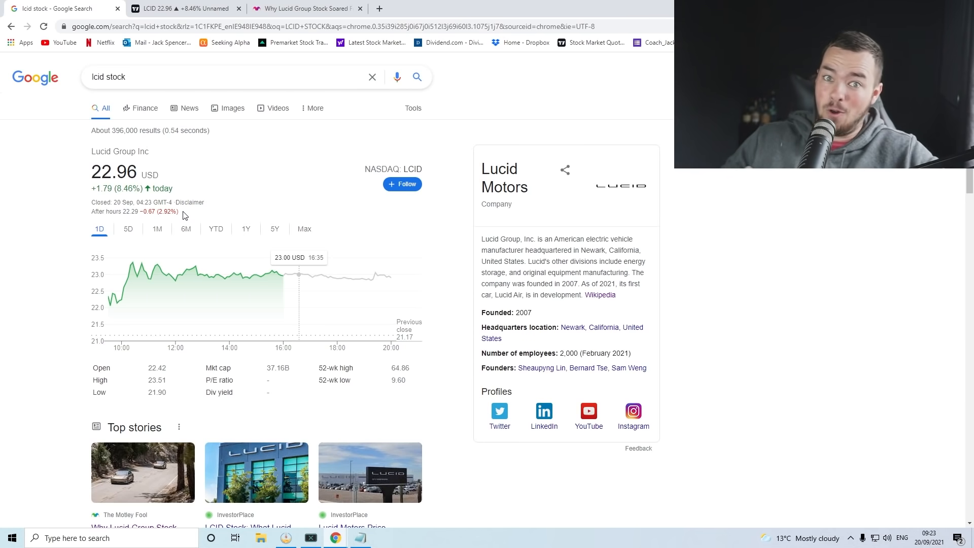
- Open Lucid Group's LCID TradingView chart with moving average, MACD and RSI panels
{"action": "left_click", "coordinate": [180, 8]}
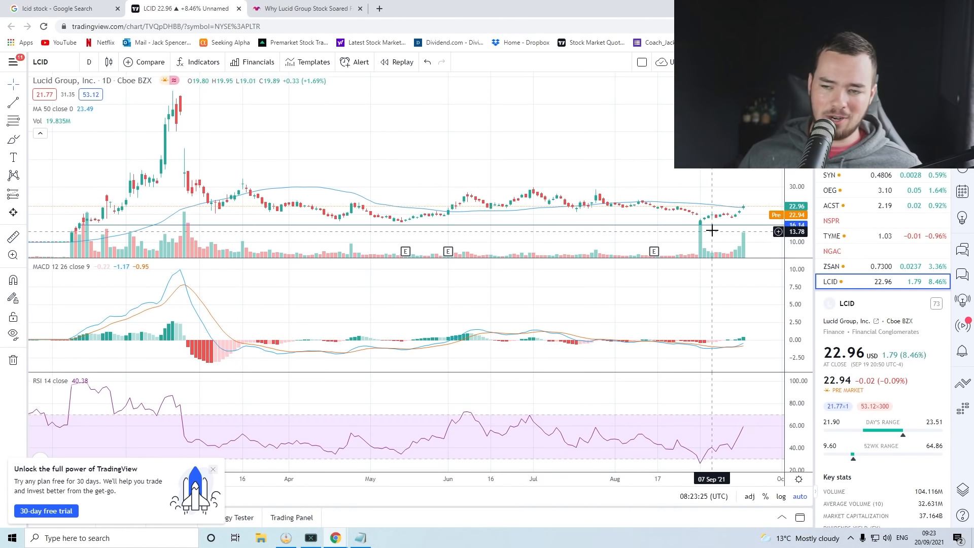
{"action": "mouse_move", "coordinate": [269, 156]}
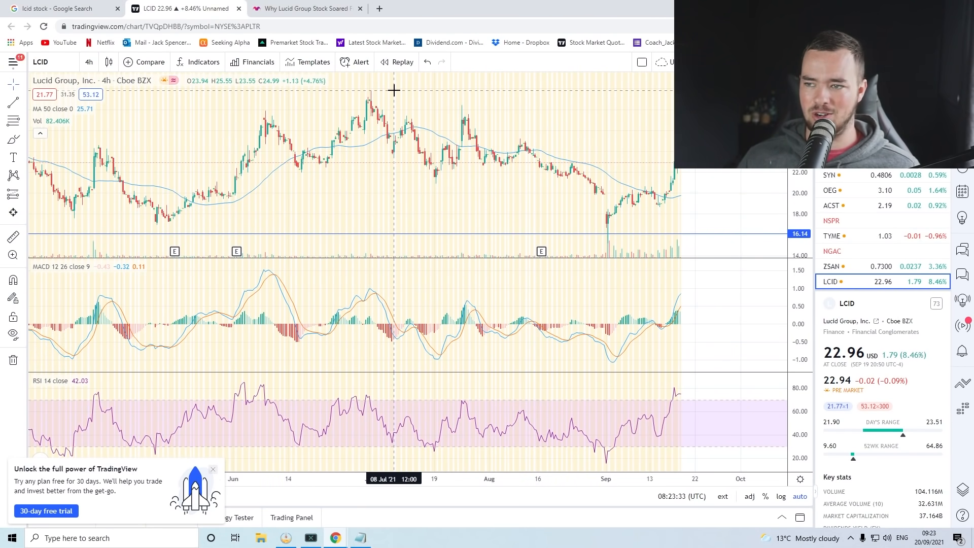
{"action": "mouse_move", "coordinate": [634, 227]}
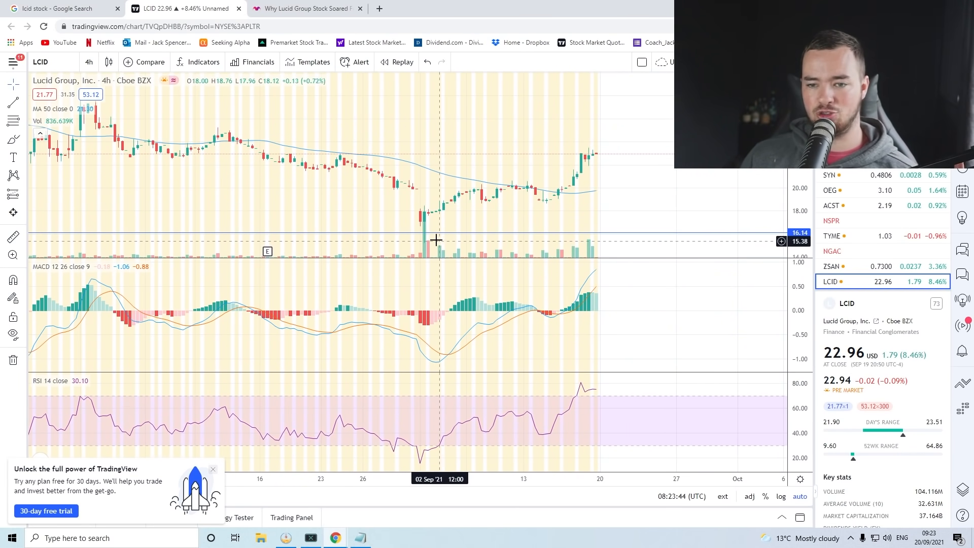
{"action": "mouse_move", "coordinate": [441, 242]}
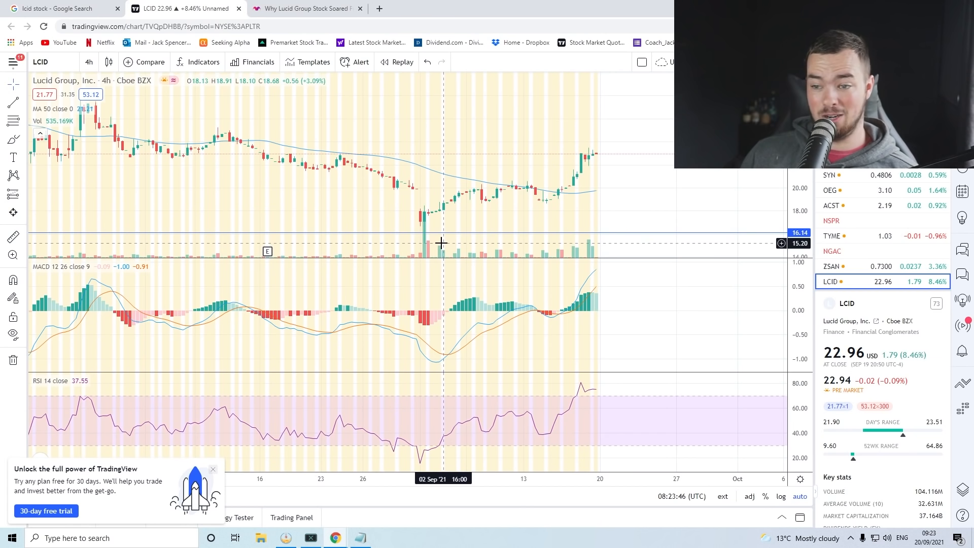
{"action": "mouse_move", "coordinate": [428, 221]}
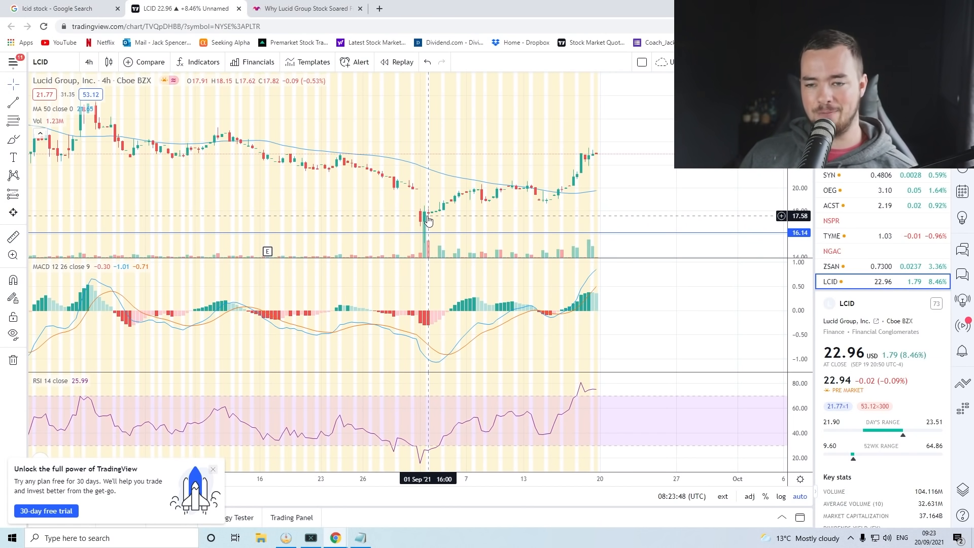
{"action": "mouse_move", "coordinate": [425, 225]}
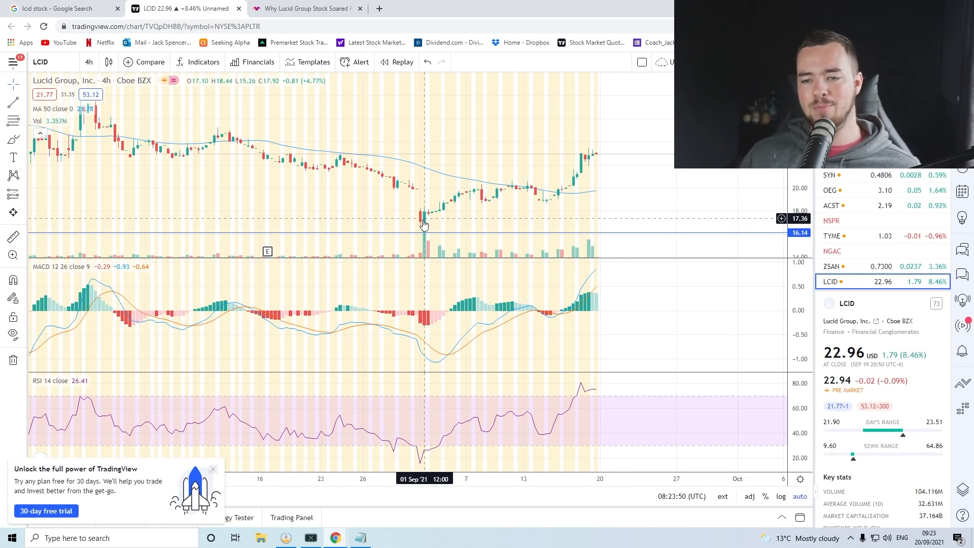
{"action": "mouse_move", "coordinate": [576, 197]}
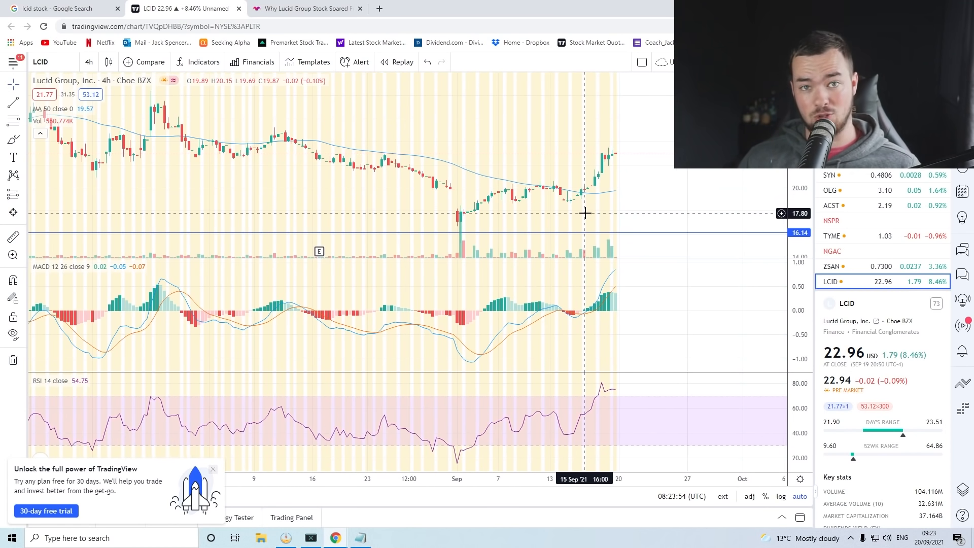
- Read 'Why Lucid Group Stock Soared Friday' about the Air Dream's 520-mile EPA range
{"action": "left_click", "coordinate": [305, 8]}
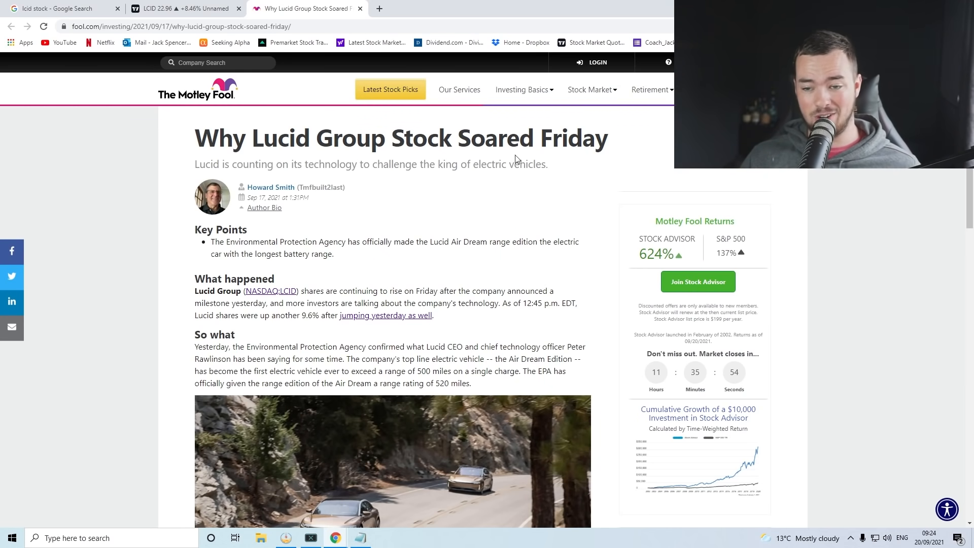
{"action": "mouse_move", "coordinate": [313, 310]}
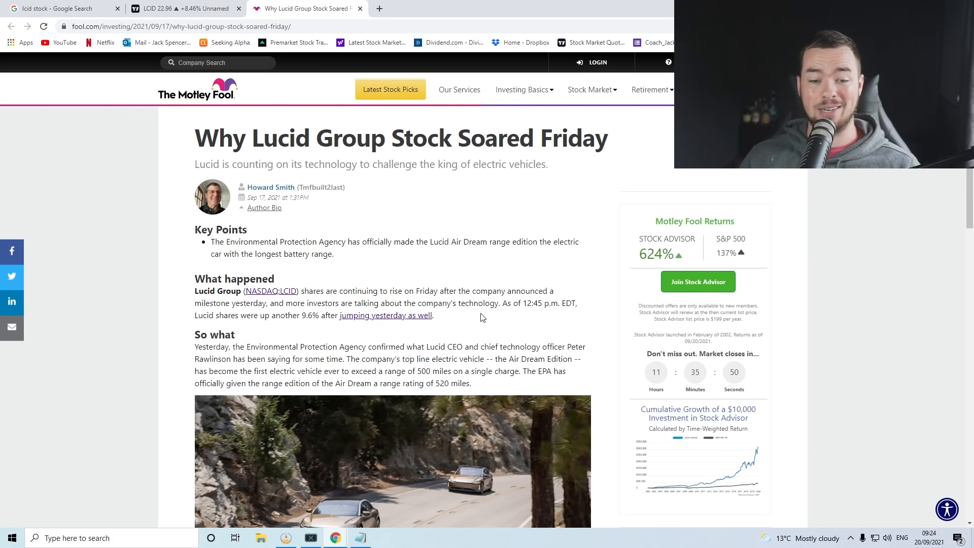
{"action": "scroll", "scroll_direction": "down", "scroll_amount": 3}
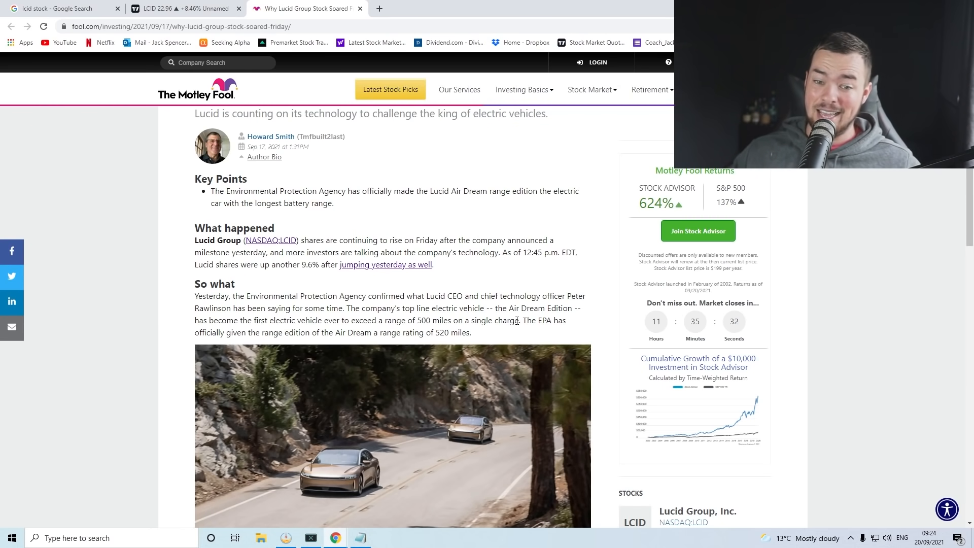
{"action": "mouse_move", "coordinate": [285, 171]}
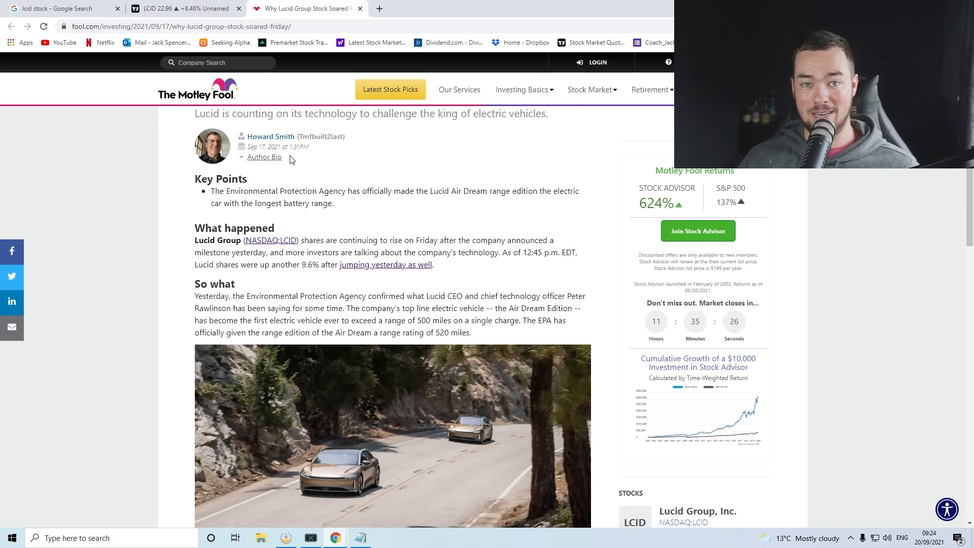
{"action": "mouse_move", "coordinate": [380, 9]}
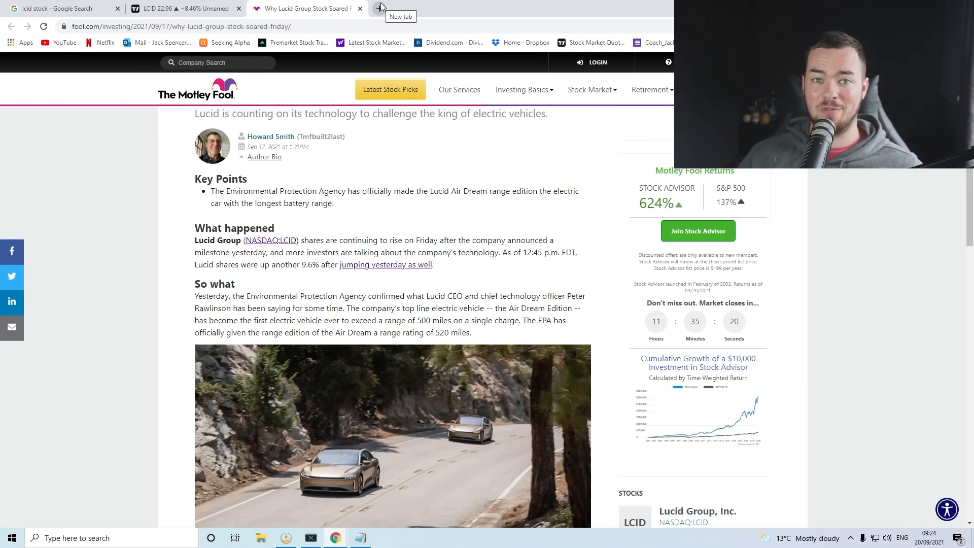
{"action": "mouse_move", "coordinate": [180, 8]}
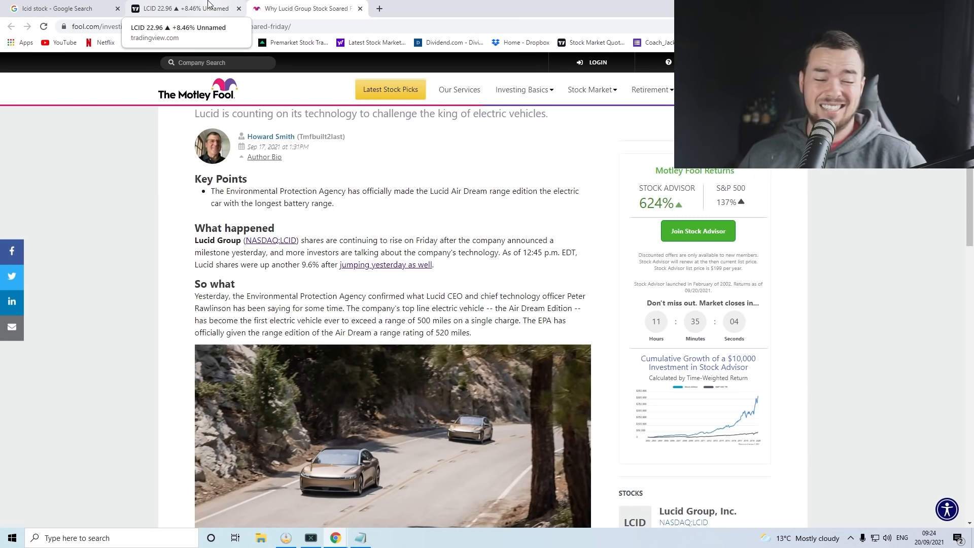
- Return to the LCID four-hour chart to inspect the breakout in the MACD and RSI panes
{"action": "left_click", "coordinate": [180, 9]}
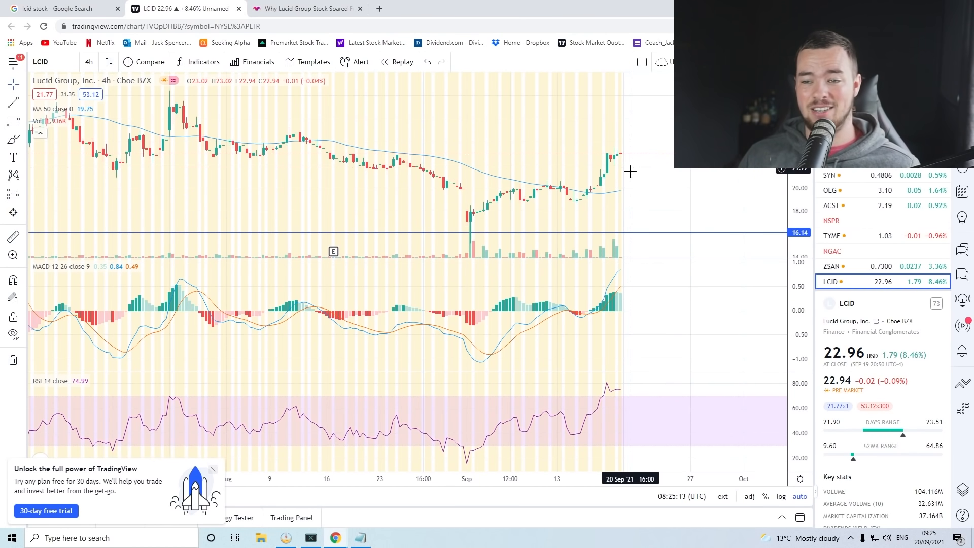
{"action": "mouse_move", "coordinate": [643, 182]}
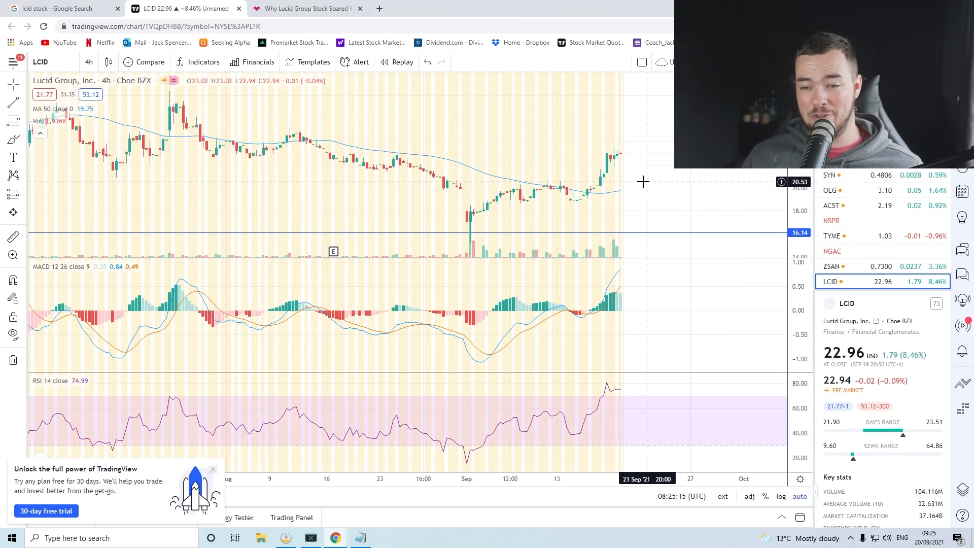
{"action": "mouse_move", "coordinate": [539, 185]}
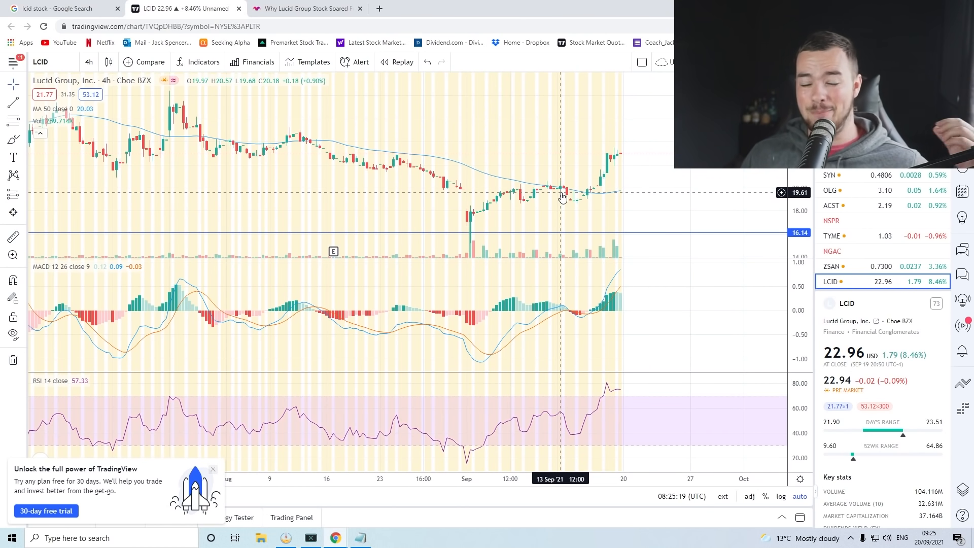
{"action": "mouse_move", "coordinate": [609, 188]}
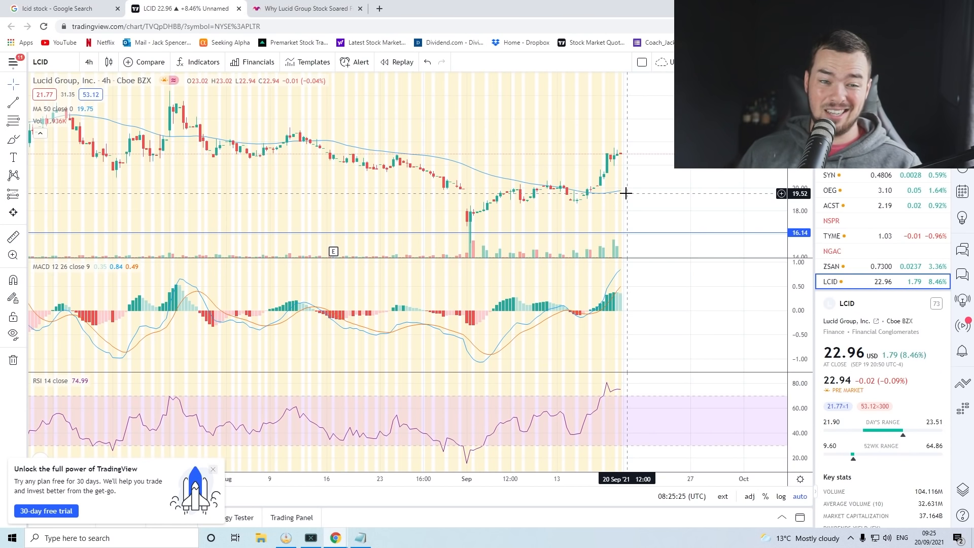
{"action": "mouse_move", "coordinate": [668, 188]}
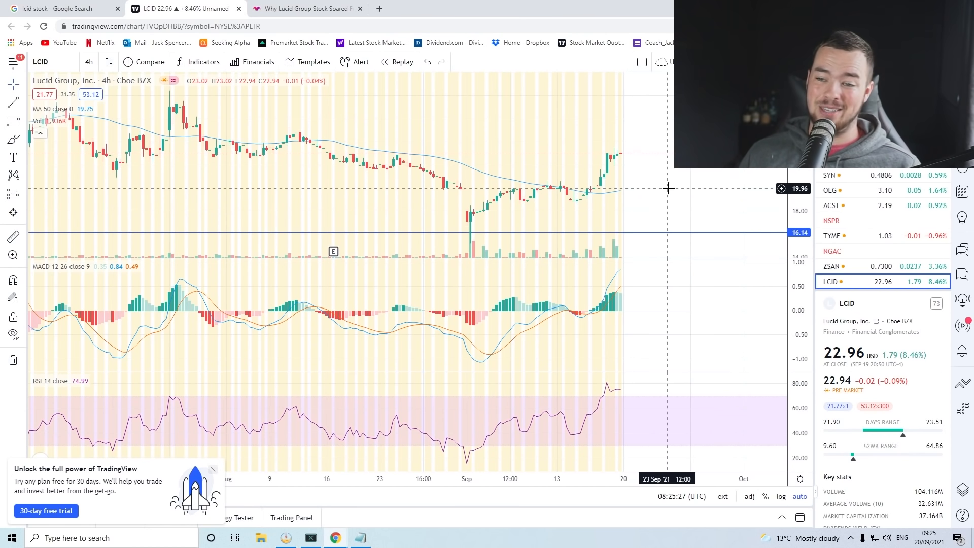
{"action": "mouse_move", "coordinate": [653, 182]}
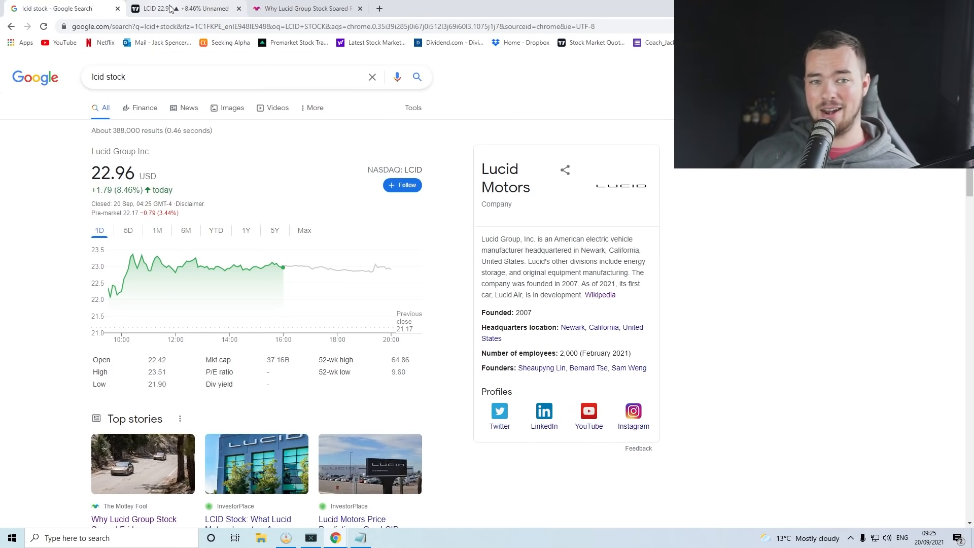
{"action": "left_click", "coordinate": [180, 8]}
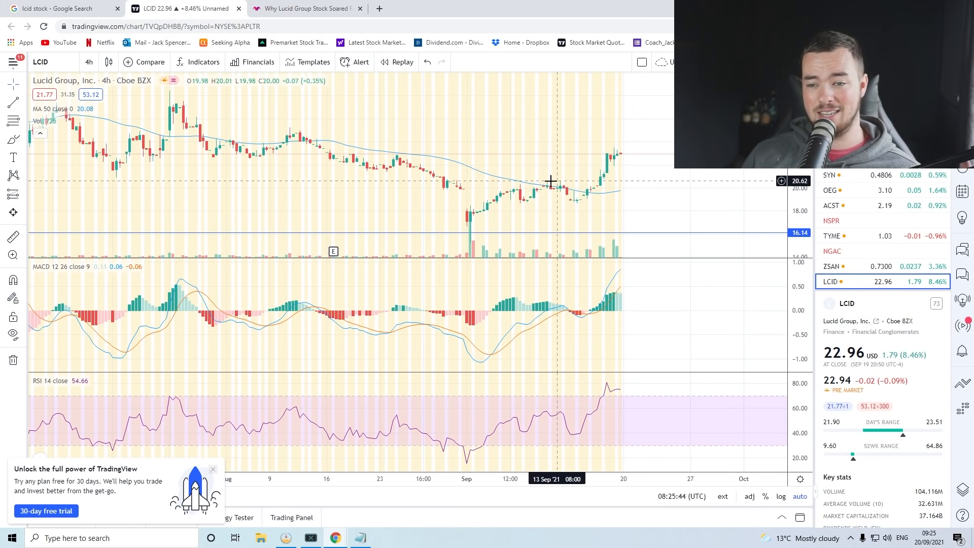
{"action": "mouse_move", "coordinate": [609, 183]}
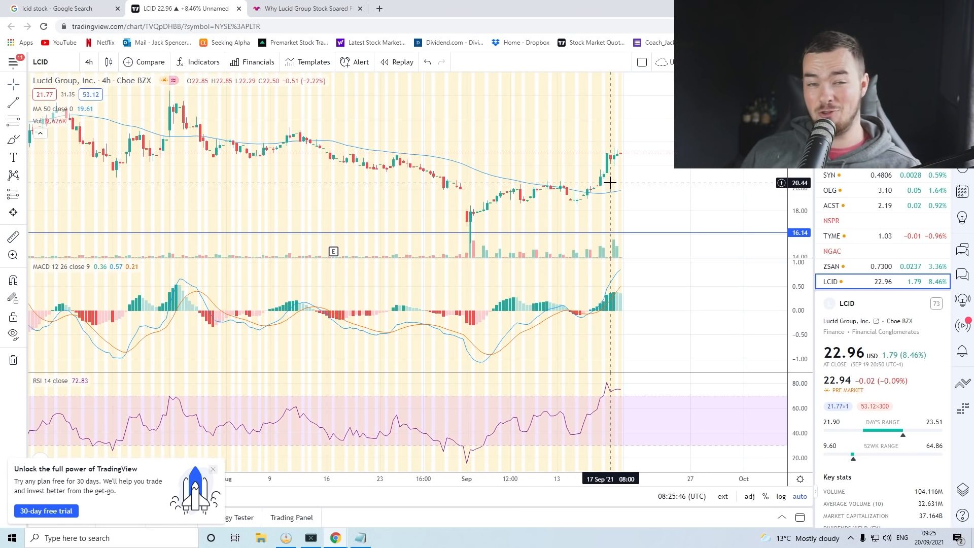
{"action": "mouse_move", "coordinate": [636, 197]}
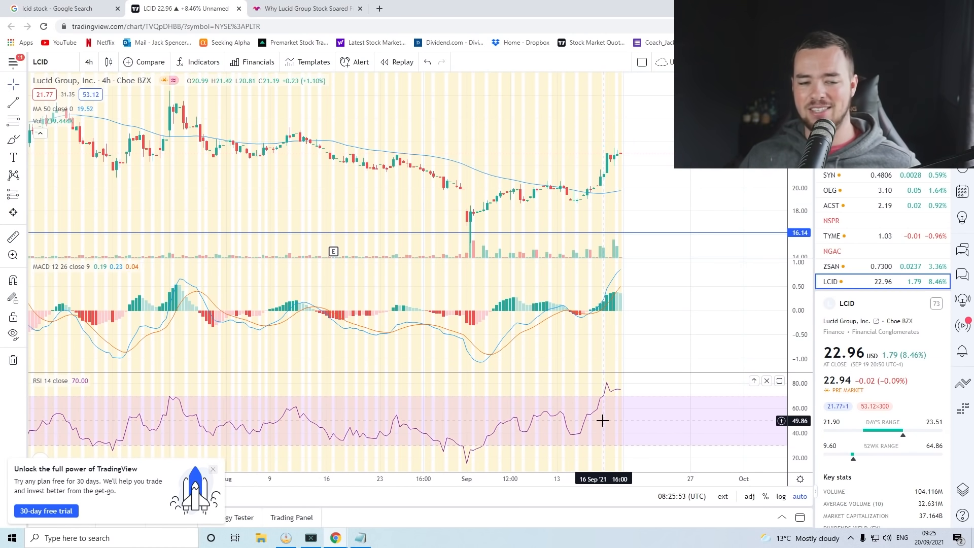
{"action": "mouse_move", "coordinate": [639, 300]}
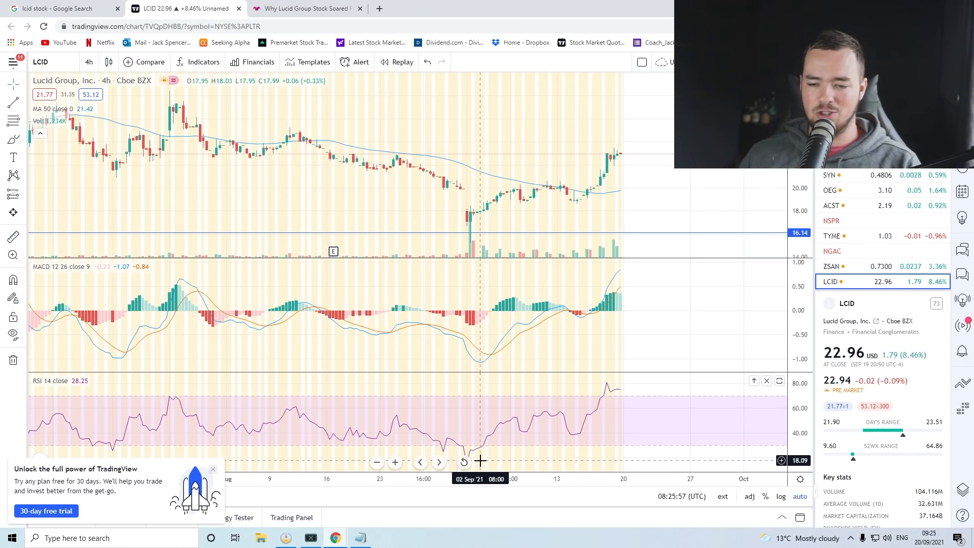
{"action": "mouse_move", "coordinate": [488, 460]}
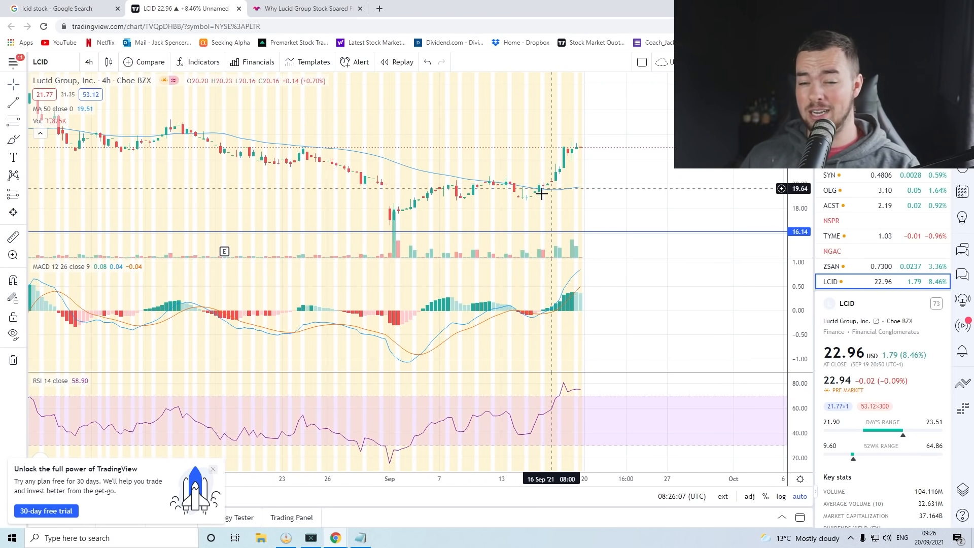
{"action": "mouse_move", "coordinate": [584, 235]}
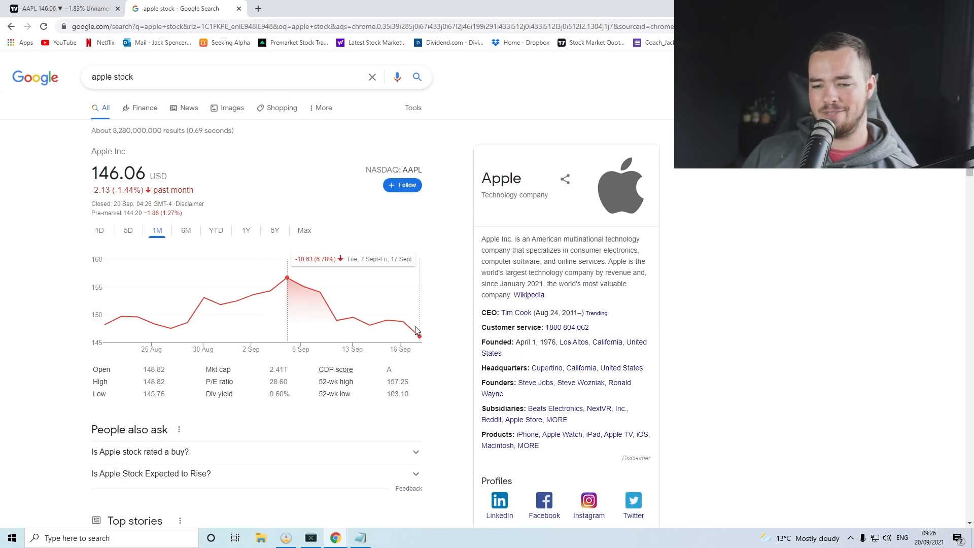
- Switch to Apple's daily TradingView chart, trading at 146.06 below the 50-day moving average
{"action": "left_click", "coordinate": [62, 8]}
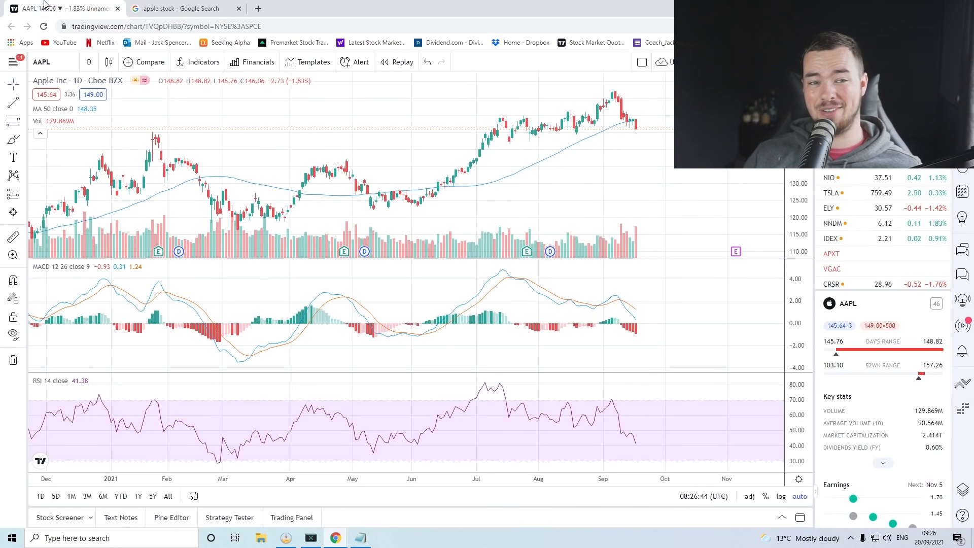
{"action": "mouse_move", "coordinate": [654, 135]}
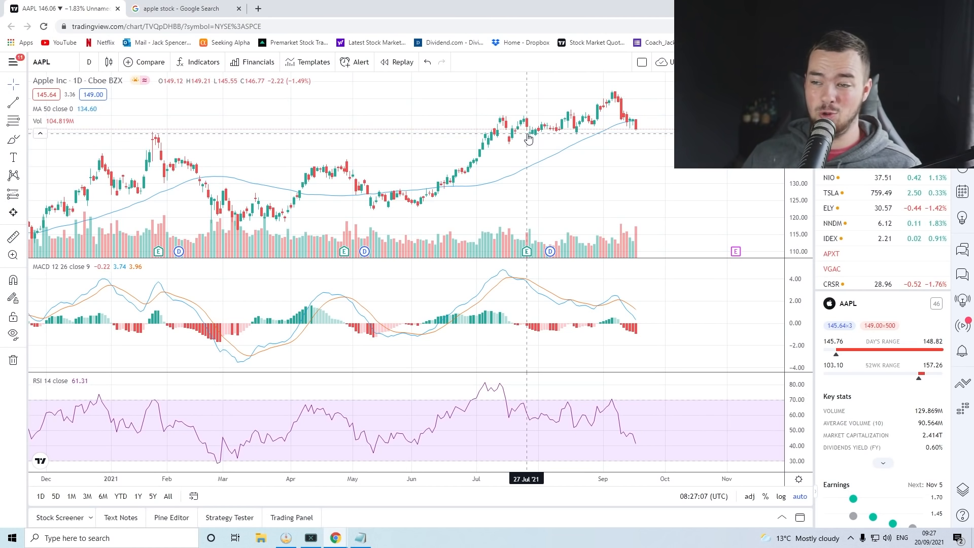
{"action": "mouse_move", "coordinate": [595, 135]}
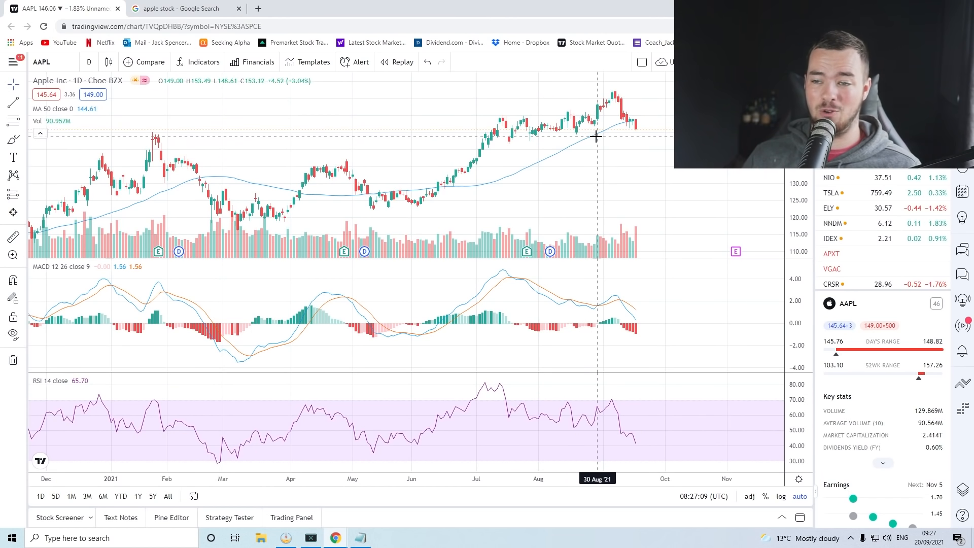
{"action": "mouse_move", "coordinate": [537, 145]}
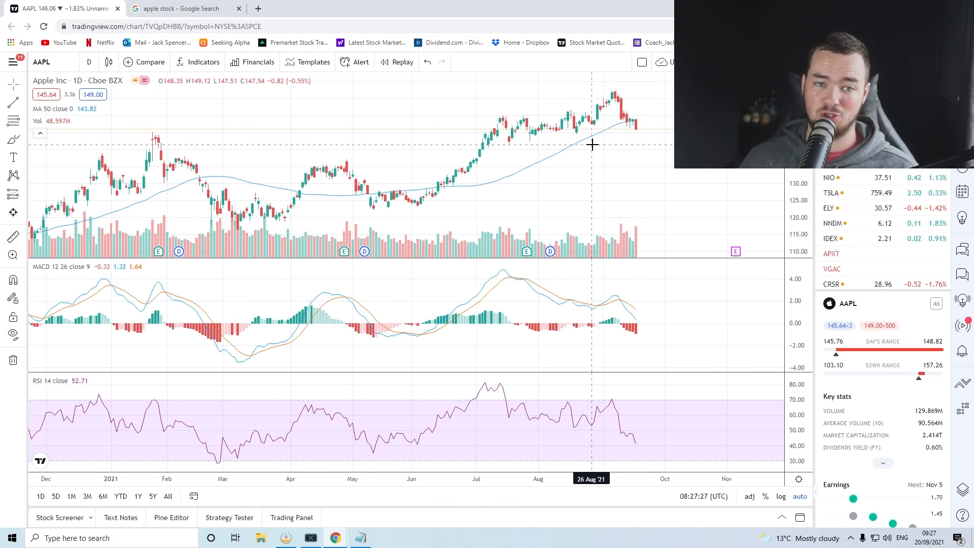
{"action": "mouse_move", "coordinate": [528, 184]}
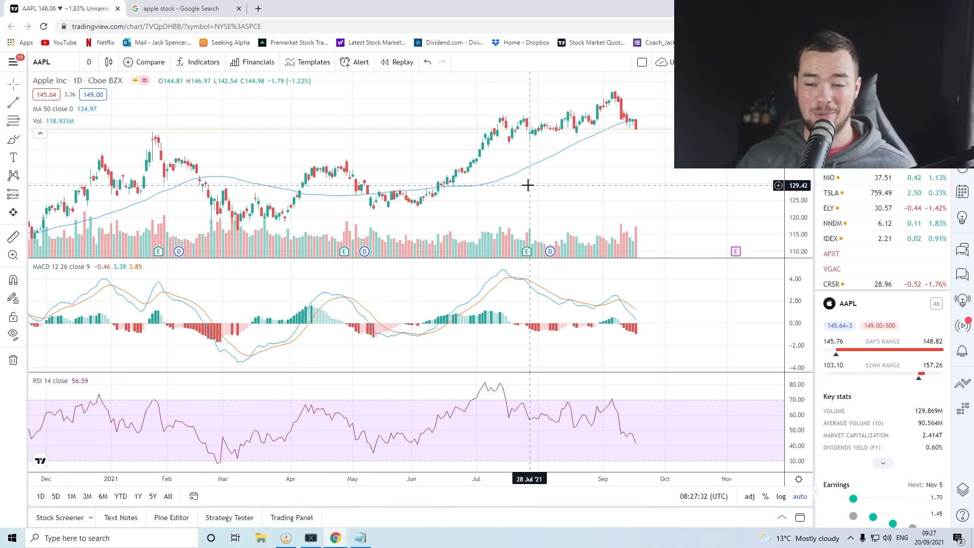
{"action": "mouse_move", "coordinate": [640, 138]}
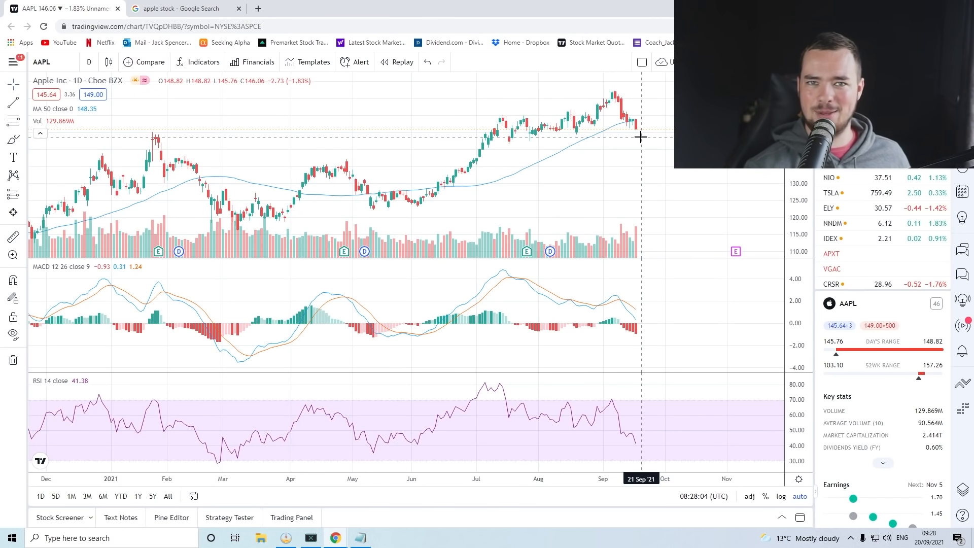
{"action": "mouse_move", "coordinate": [575, 153]}
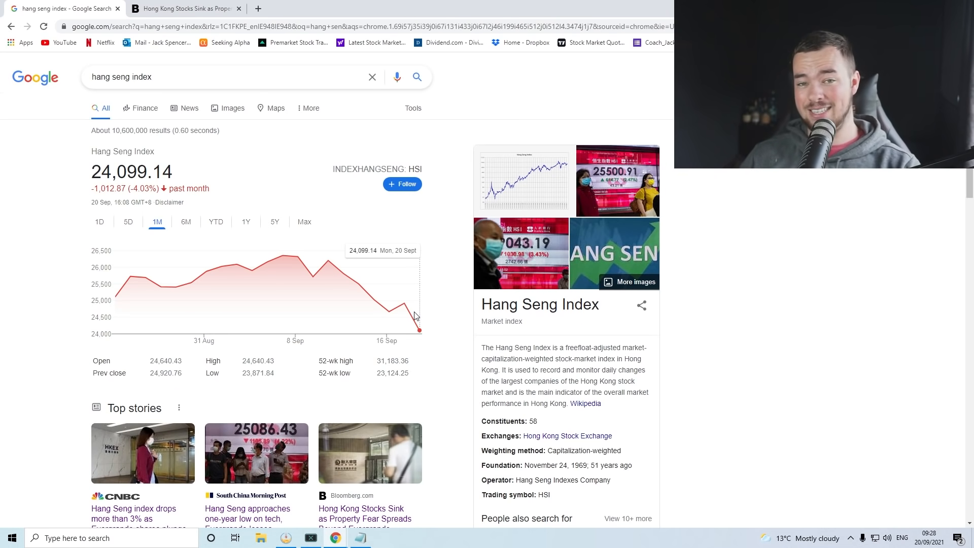
{"action": "mouse_move", "coordinate": [298, 274]}
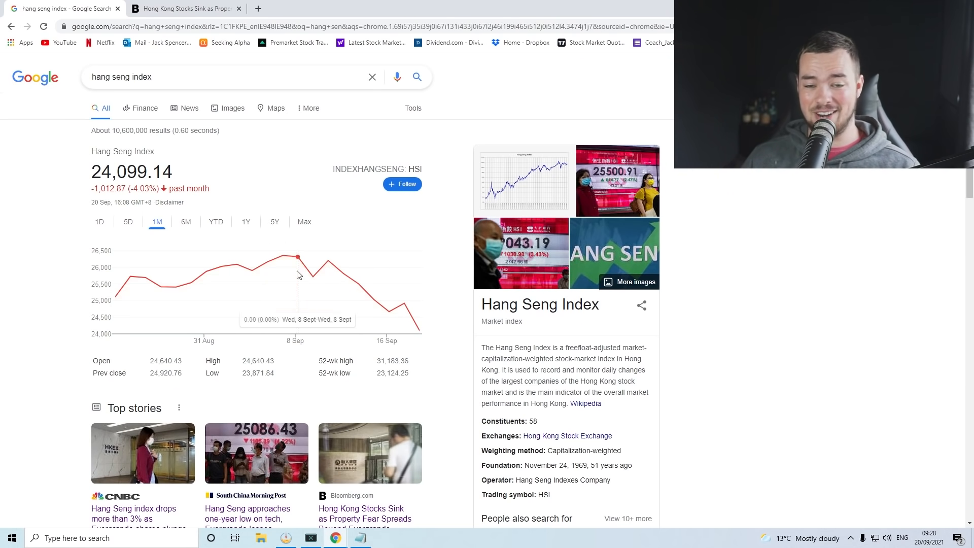
{"action": "mouse_move", "coordinate": [403, 304]}
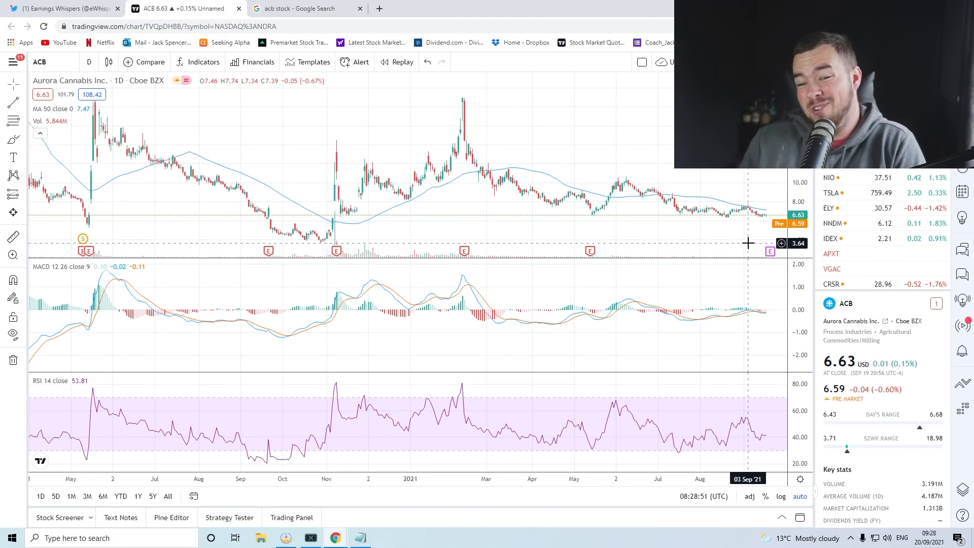
{"action": "mouse_move", "coordinate": [497, 197]}
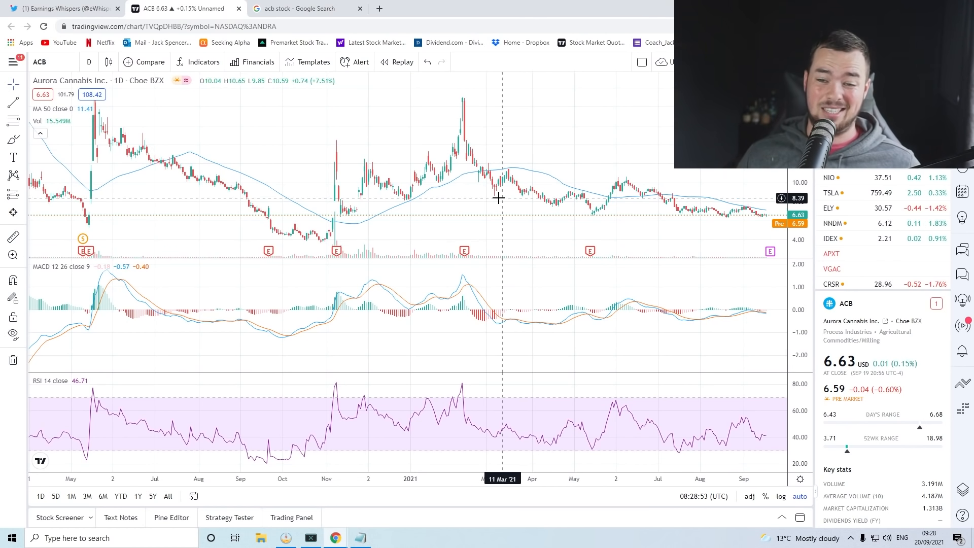
{"action": "mouse_move", "coordinate": [474, 96]}
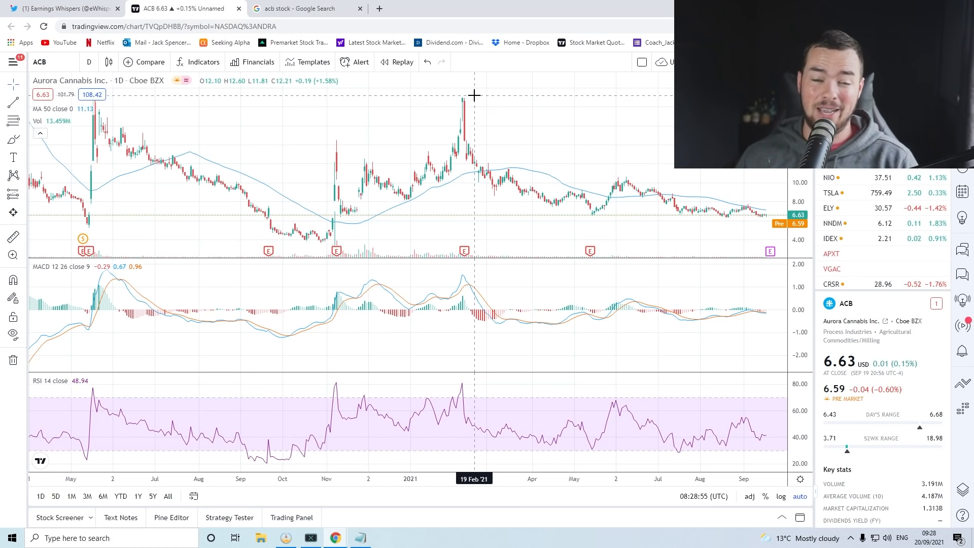
{"action": "mouse_move", "coordinate": [538, 222]}
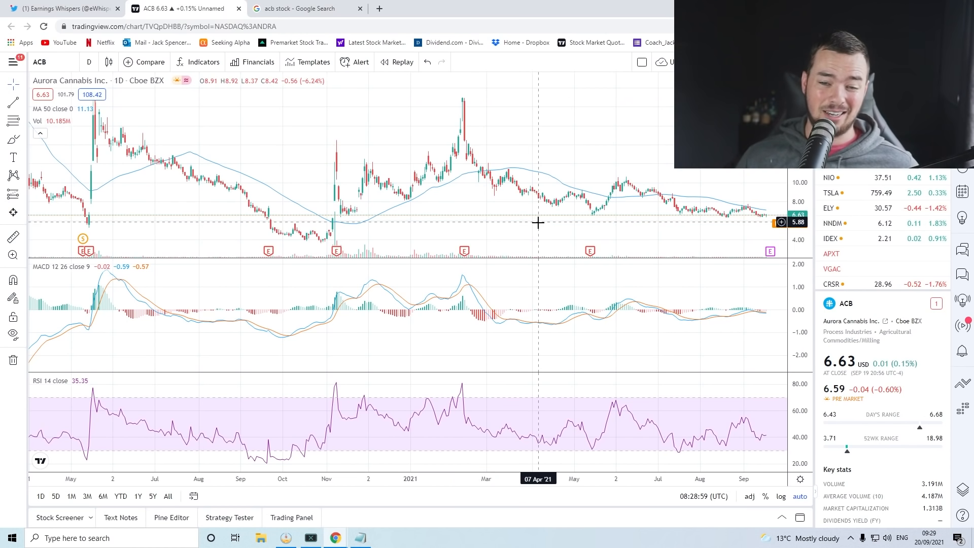